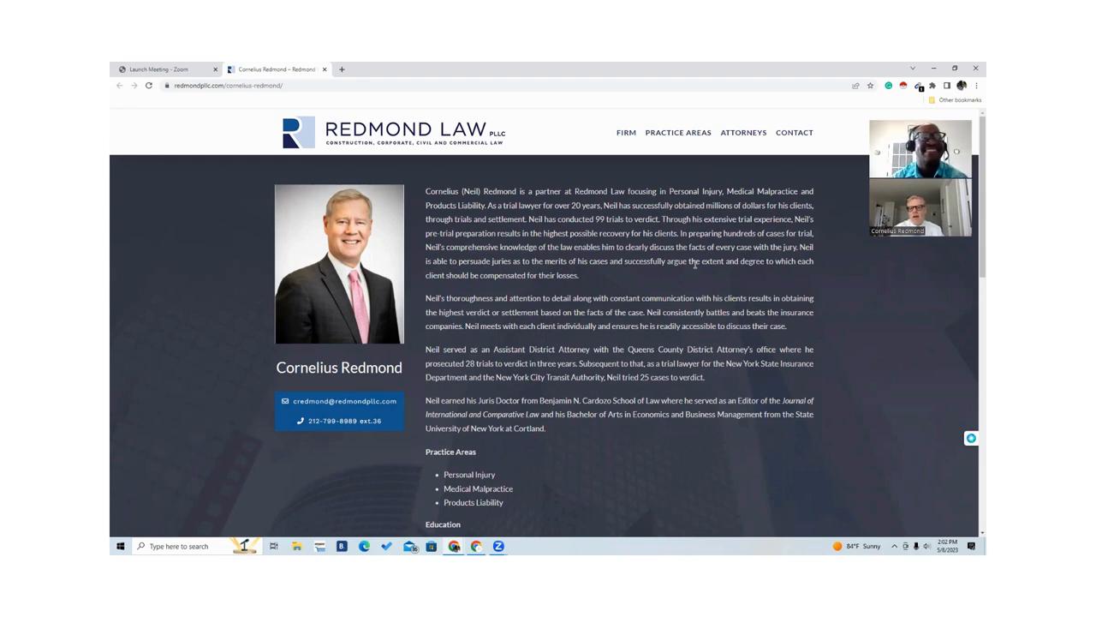
mouse_move(740, 269)
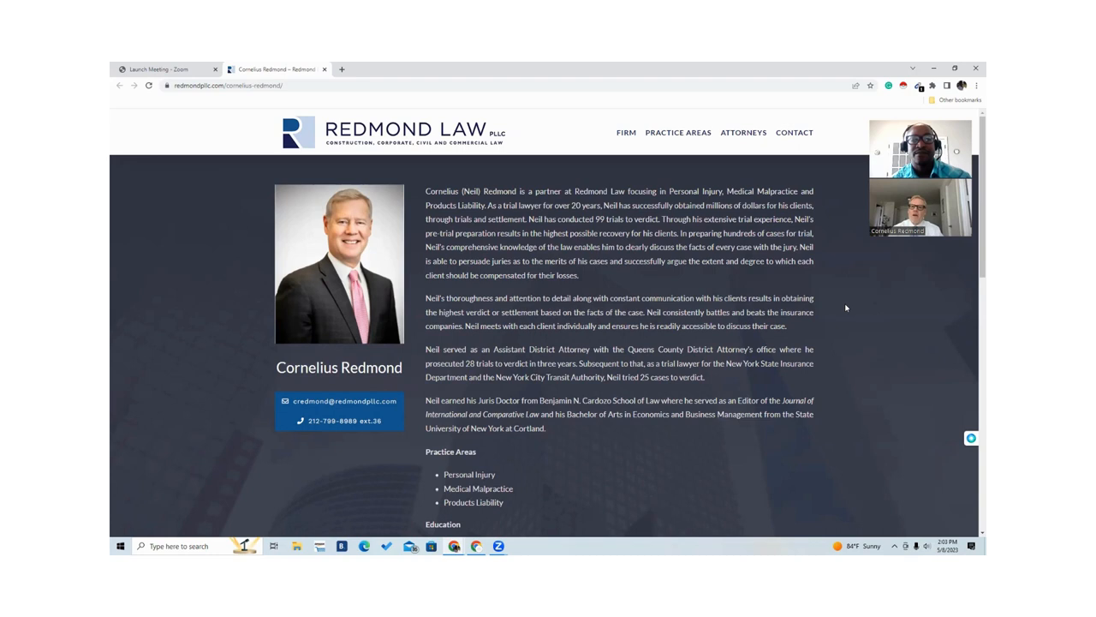
mouse_move(732, 280)
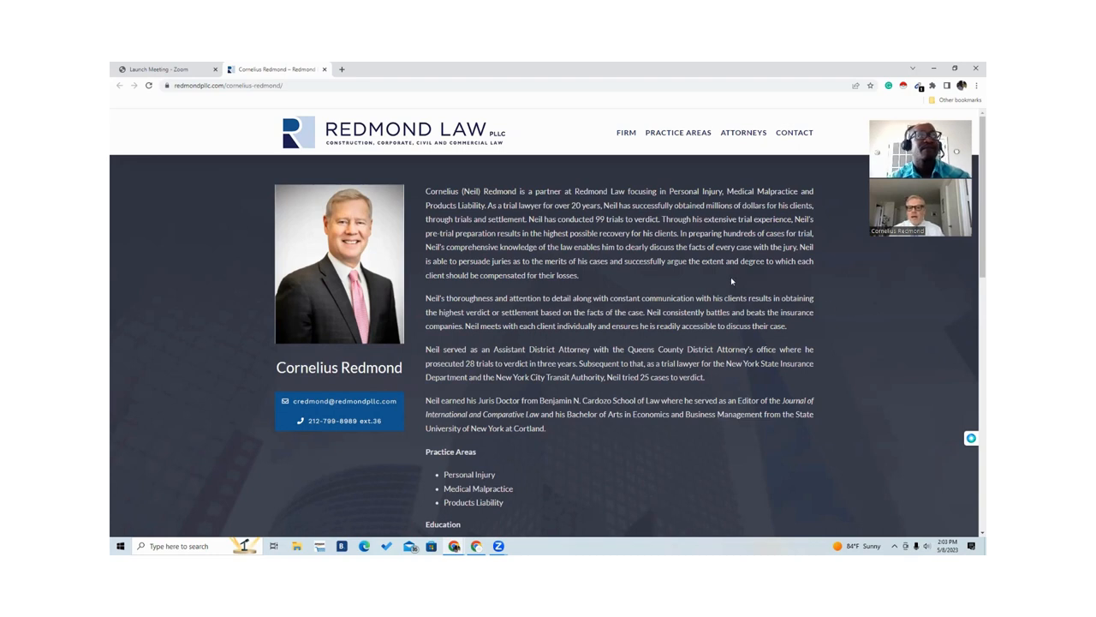
mouse_move(821, 67)
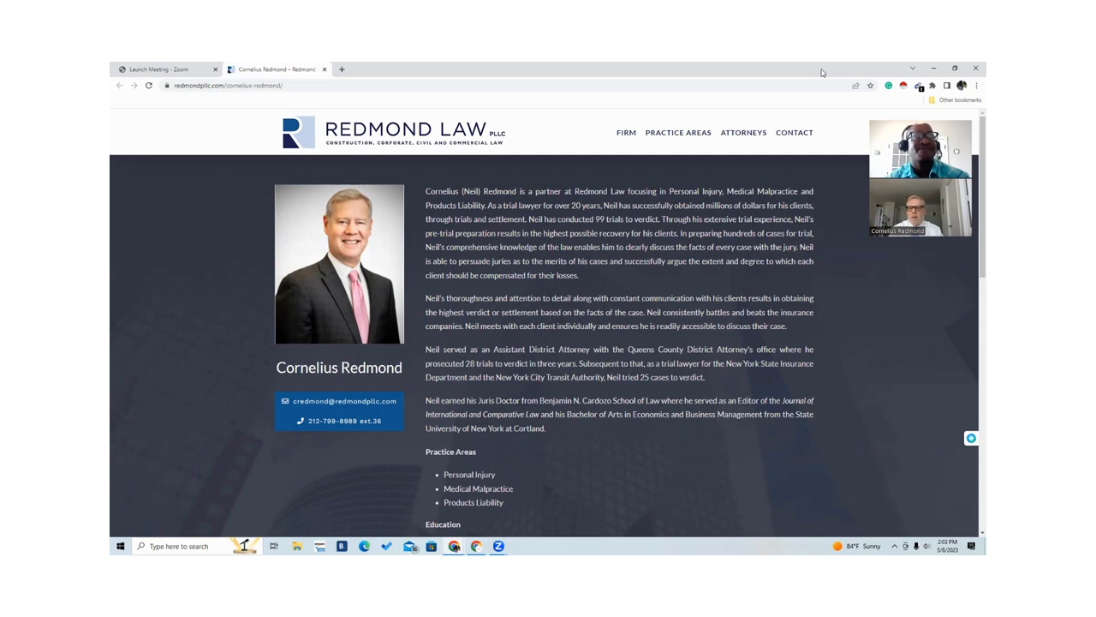
mouse_move(842, 267)
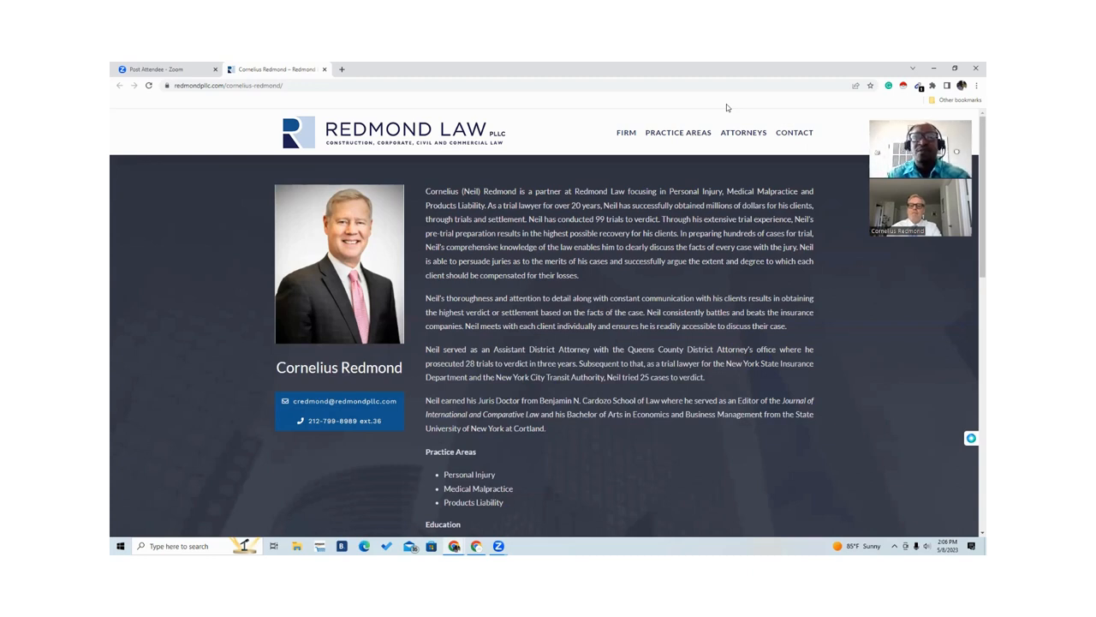
mouse_move(702, 127)
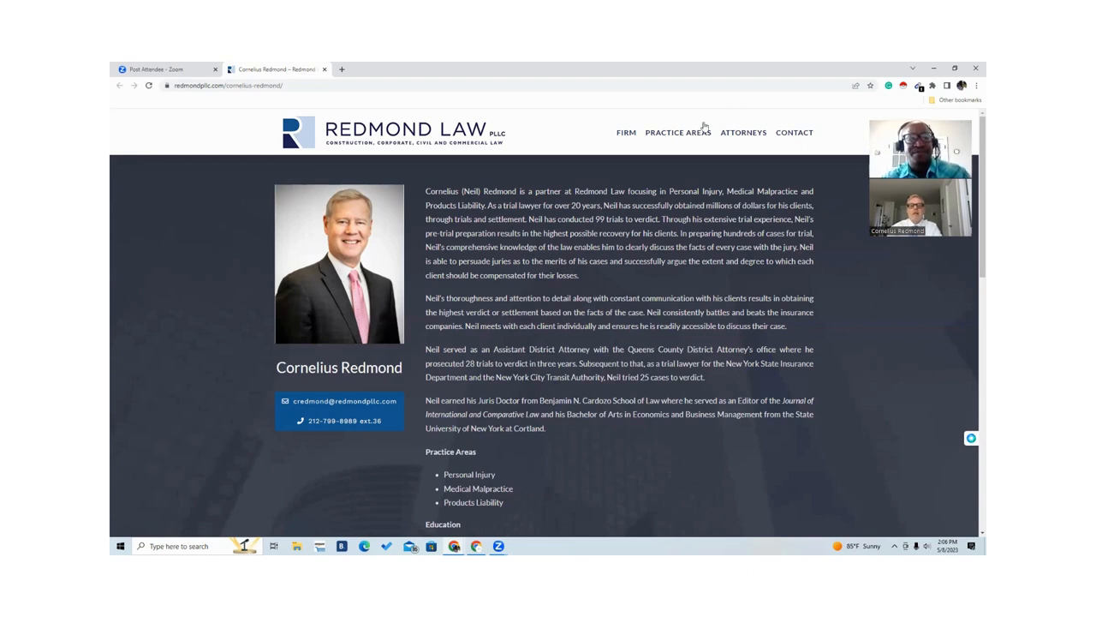
mouse_move(792, 165)
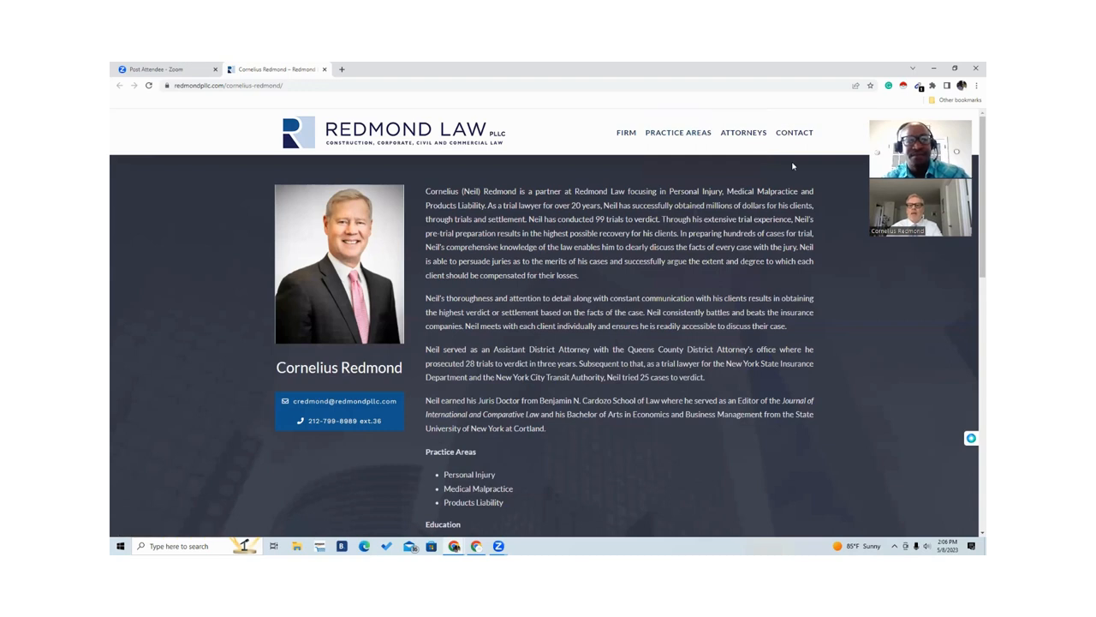
mouse_move(744, 132)
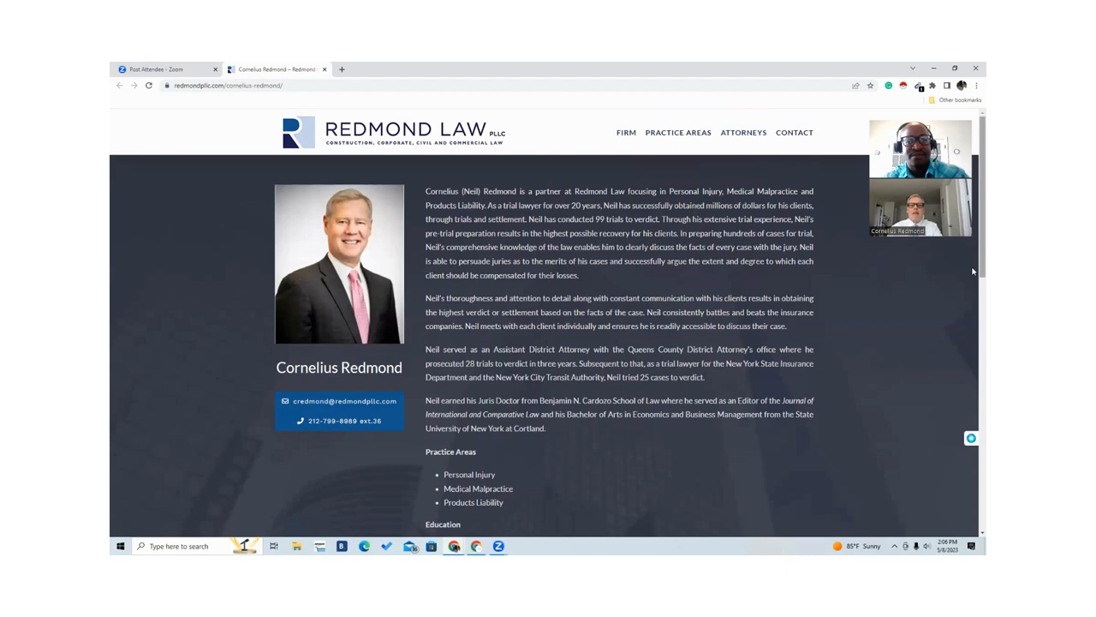
scroll(down, 3)
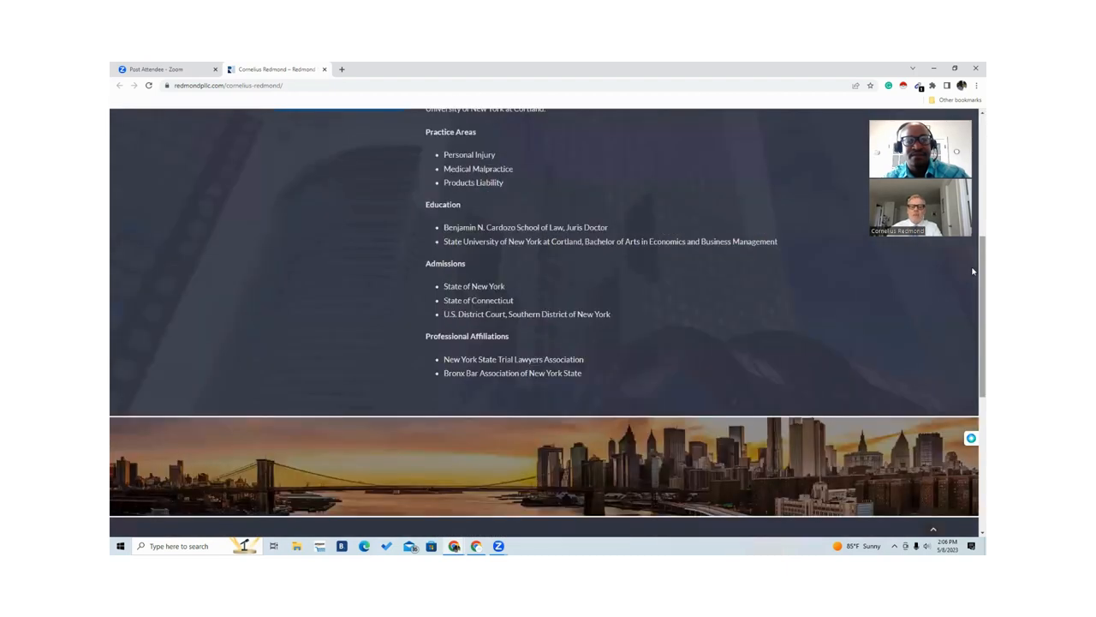
scroll(down, 3)
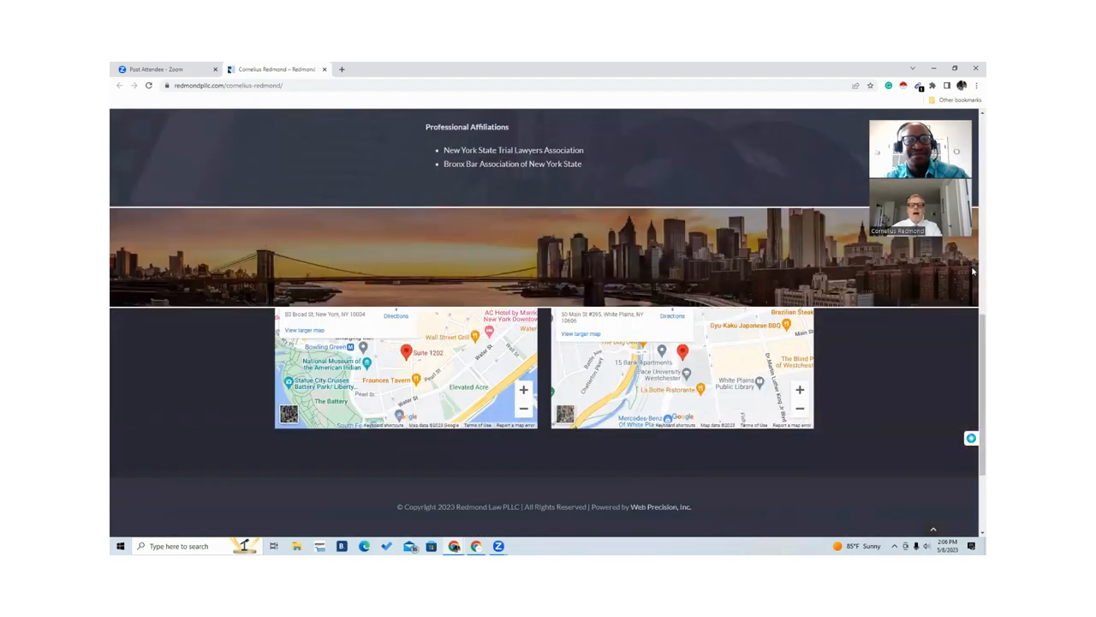
scroll(down, 3)
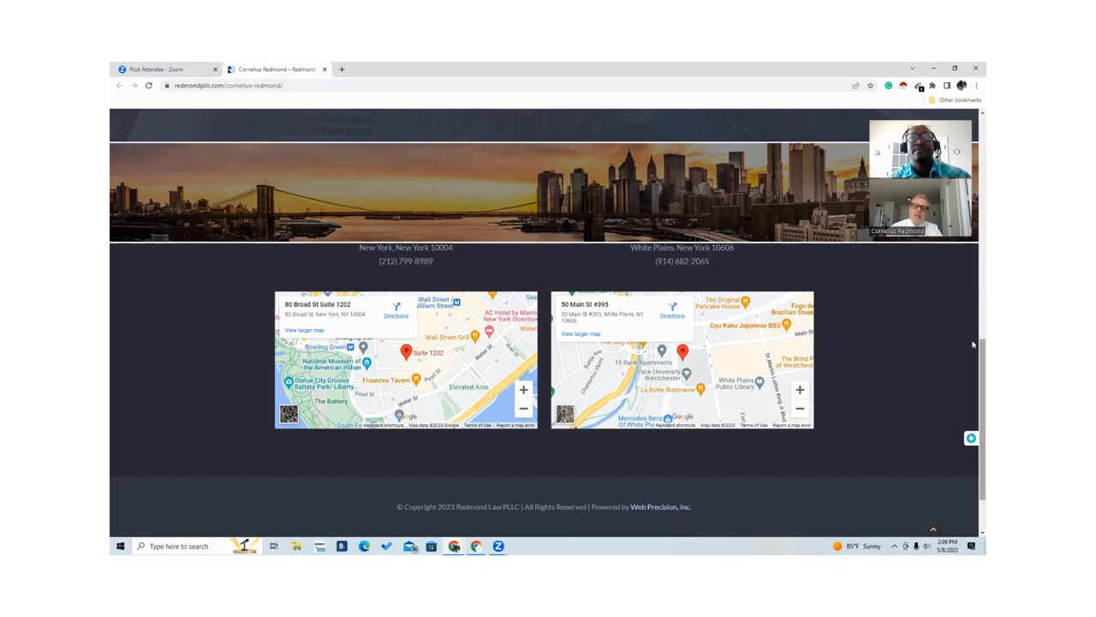
mouse_move(841, 312)
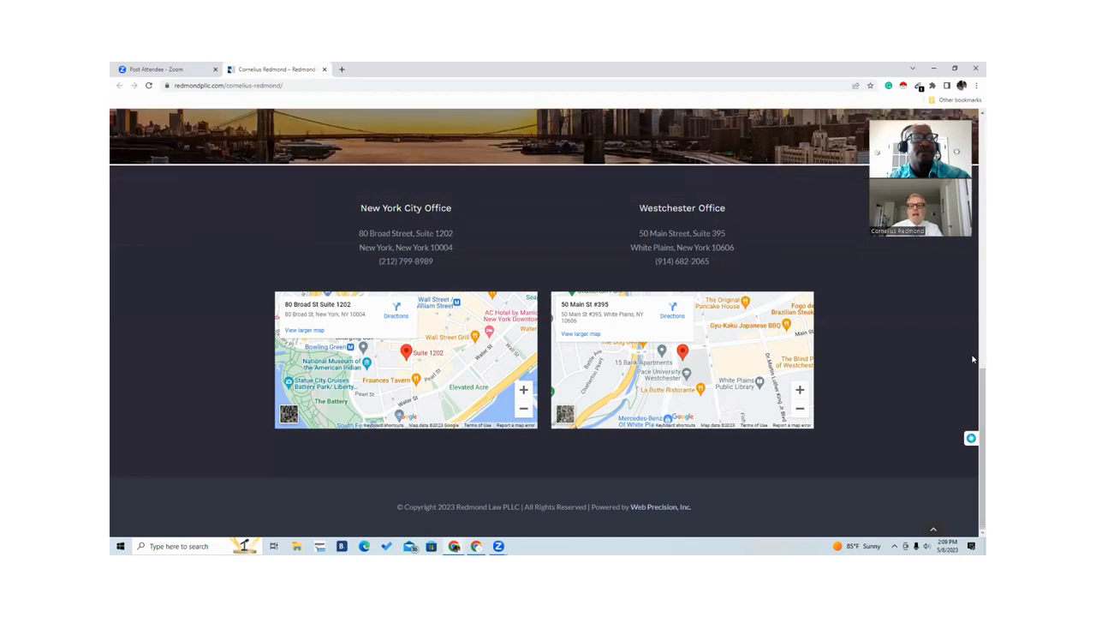
scroll(up, 3)
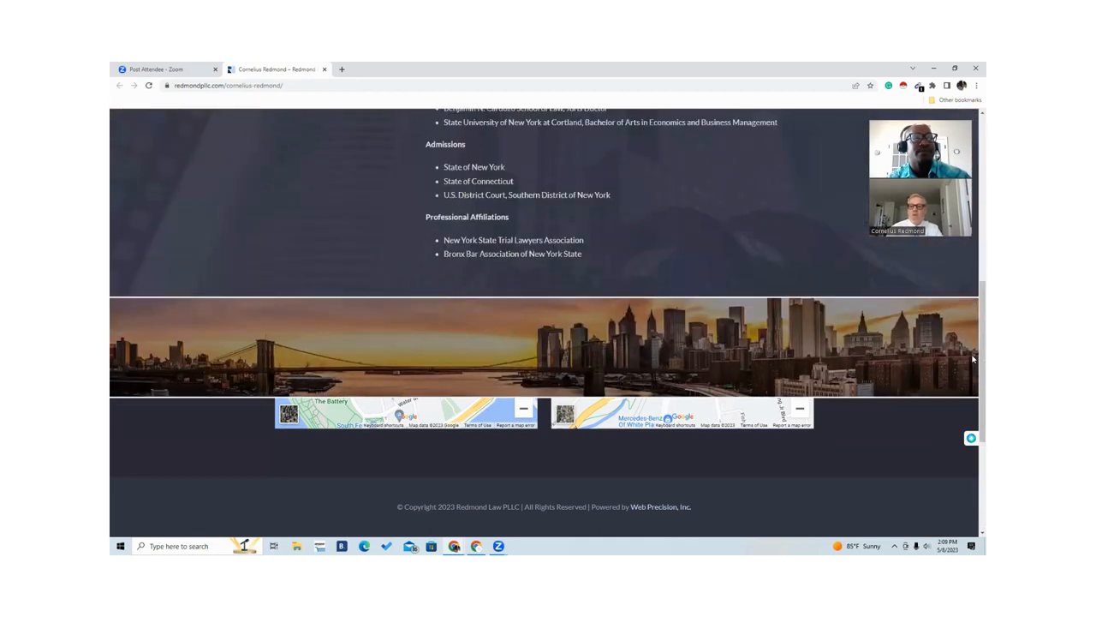
scroll(up, 3)
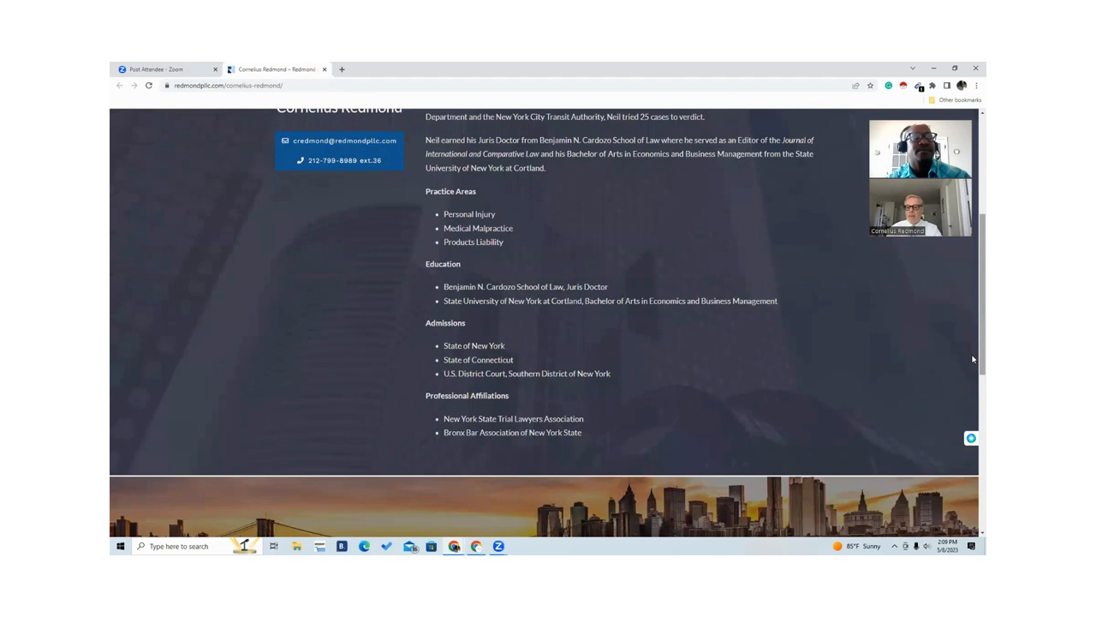
scroll(up, 3)
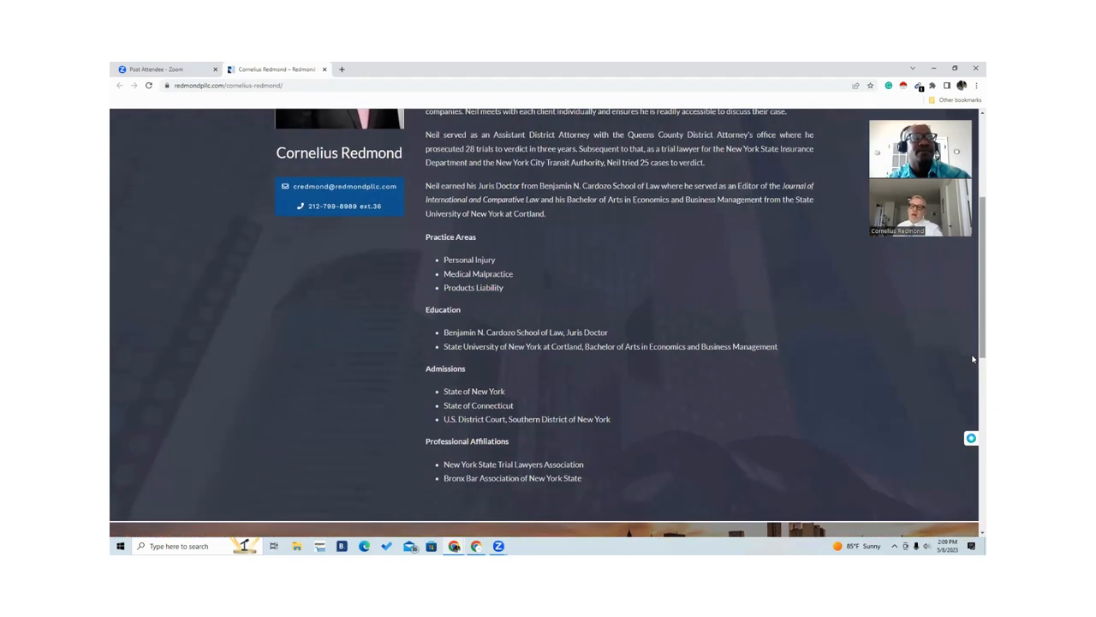
scroll(down, 3)
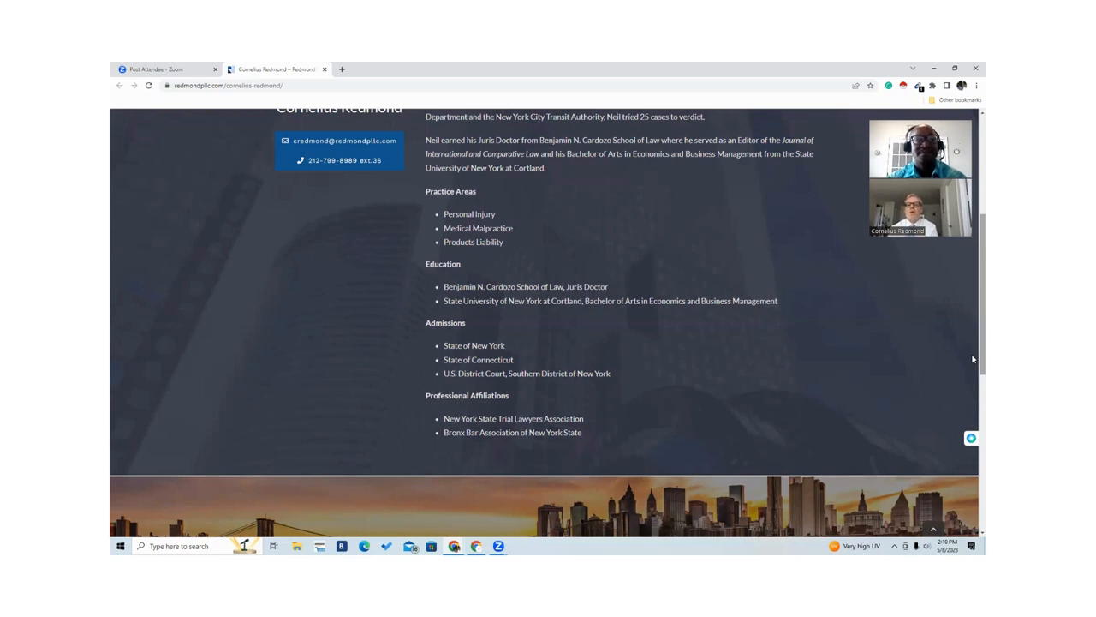
scroll(up, 3)
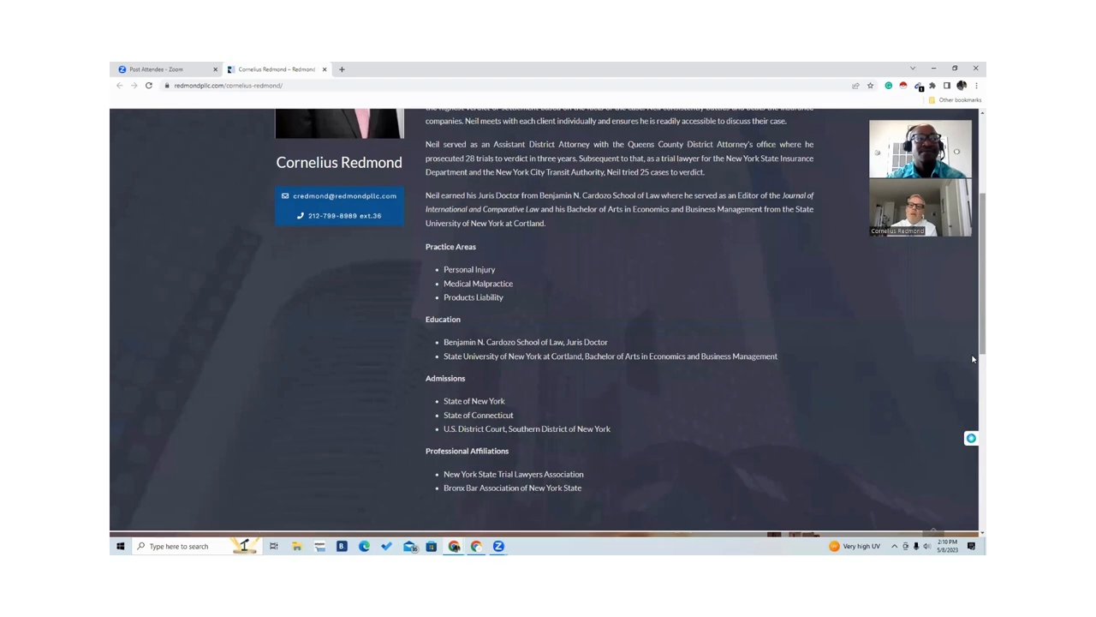
scroll(up, 3)
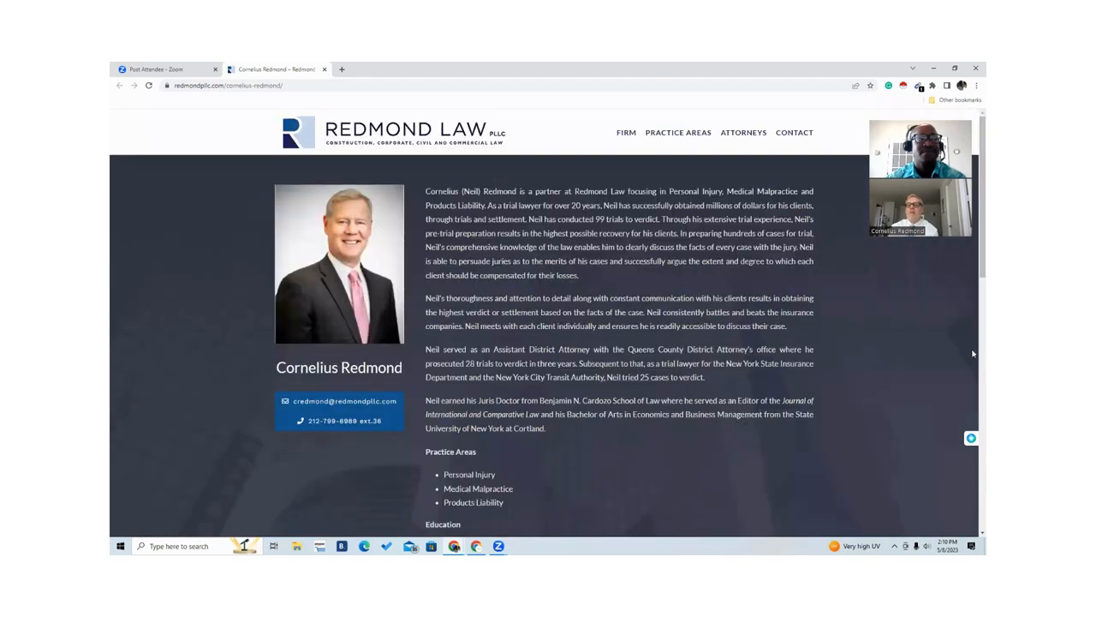
mouse_move(743, 132)
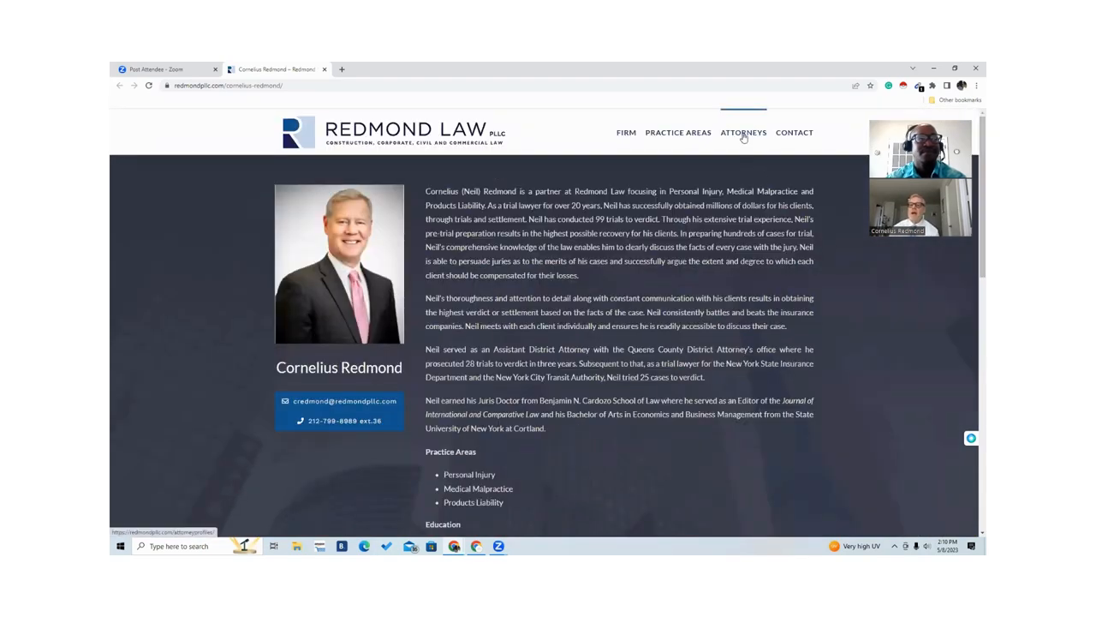
Load the Attorneys listing and scroll to Jennifer Redmond, Cornelius Redmond and Steven Spada
click(743, 132)
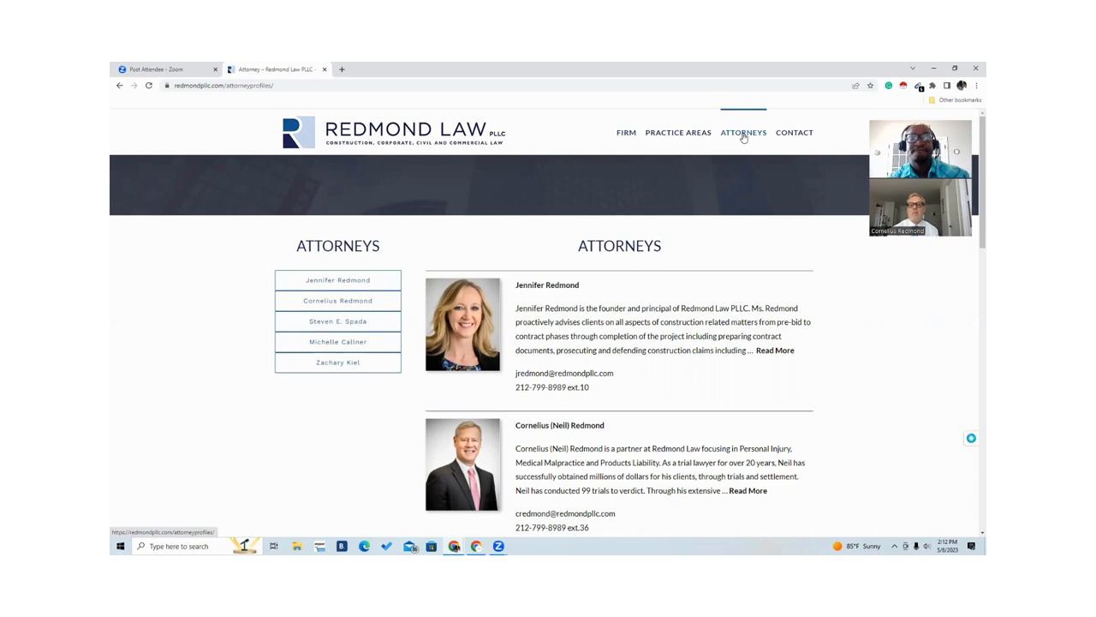
mouse_move(752, 125)
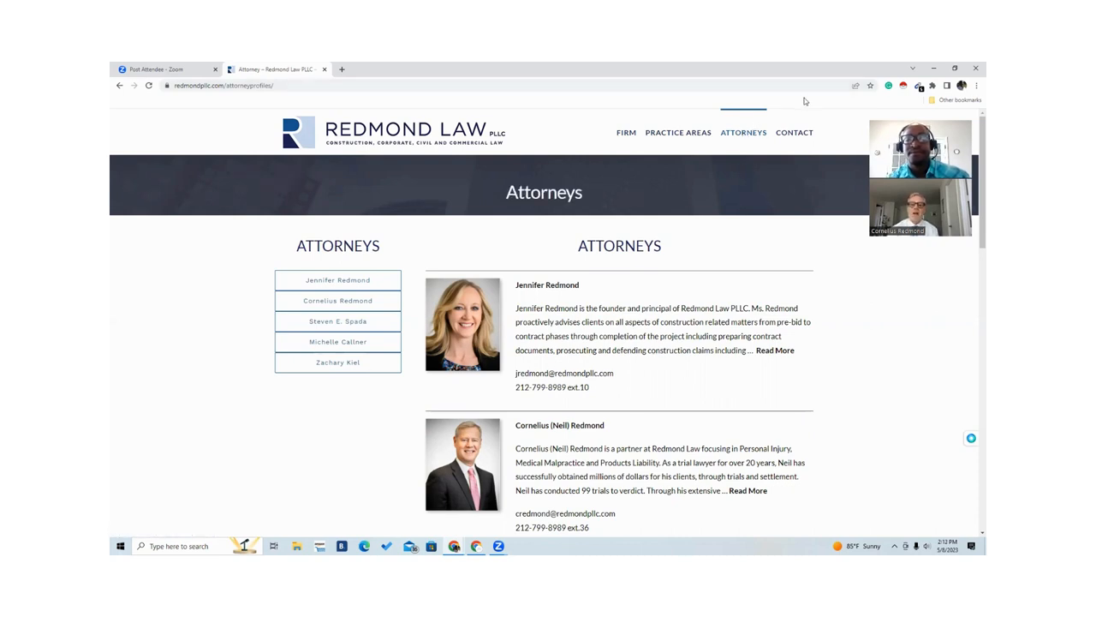
mouse_move(795, 79)
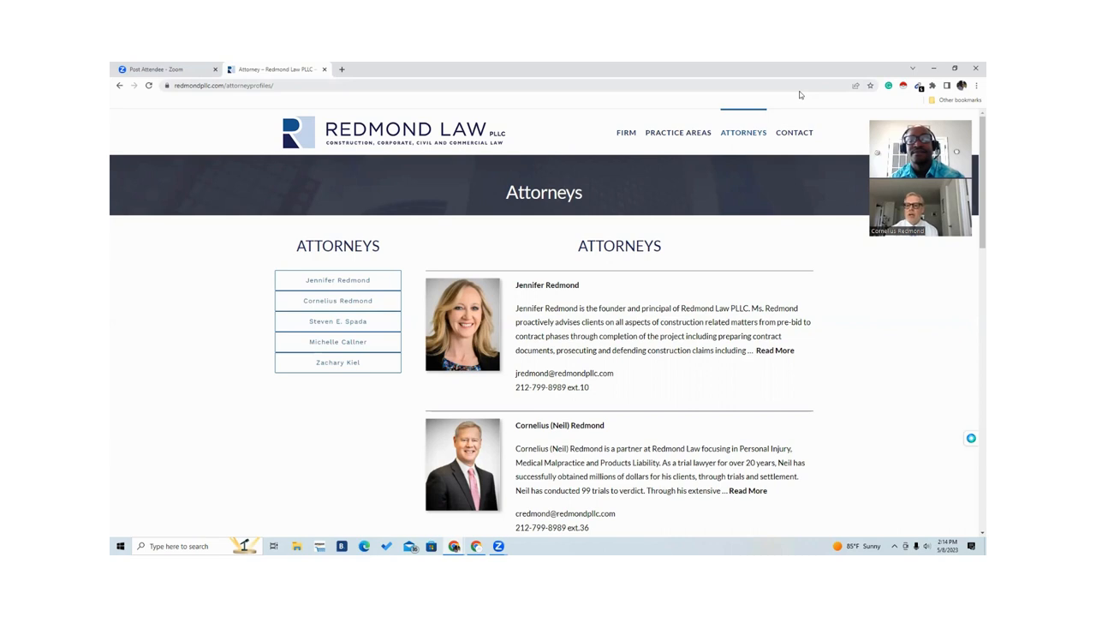
mouse_move(825, 72)
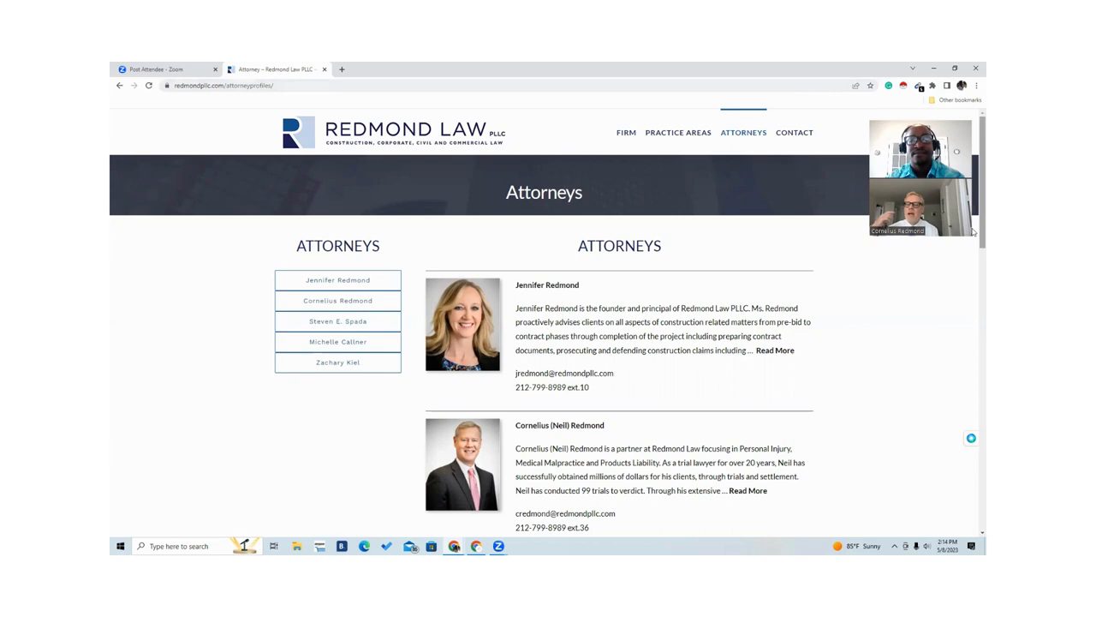
scroll(down, 3)
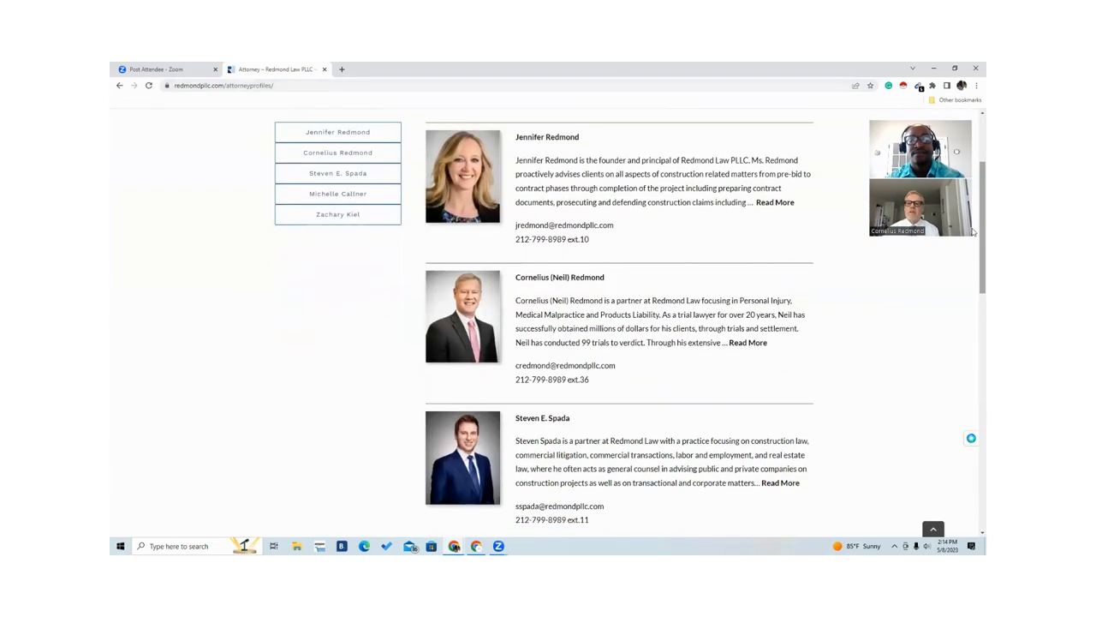
scroll(down, 3)
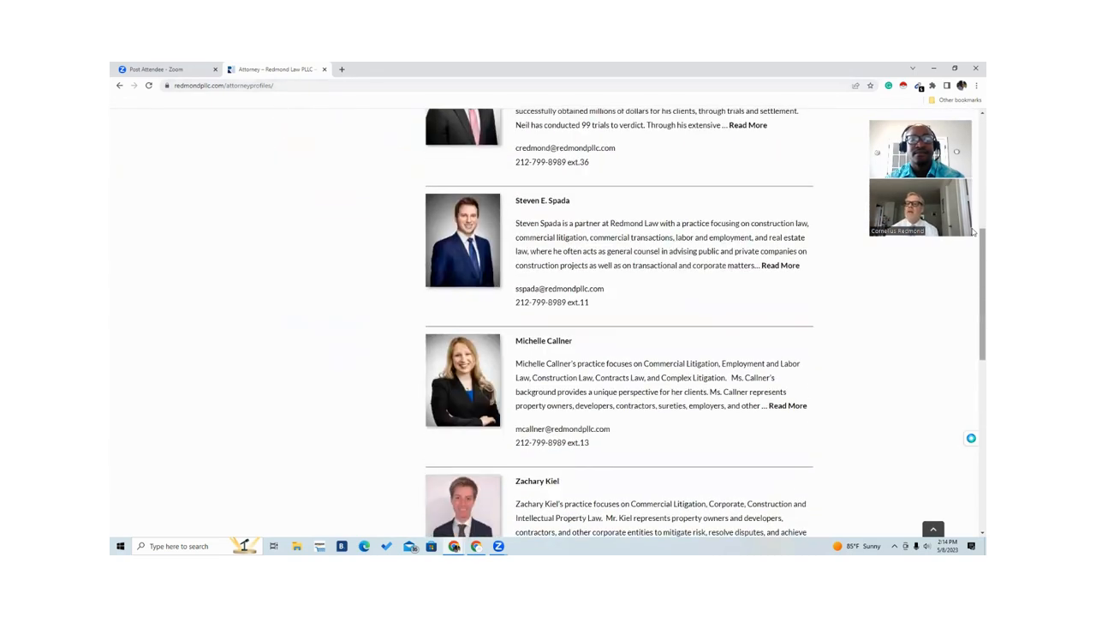
scroll(down, 3)
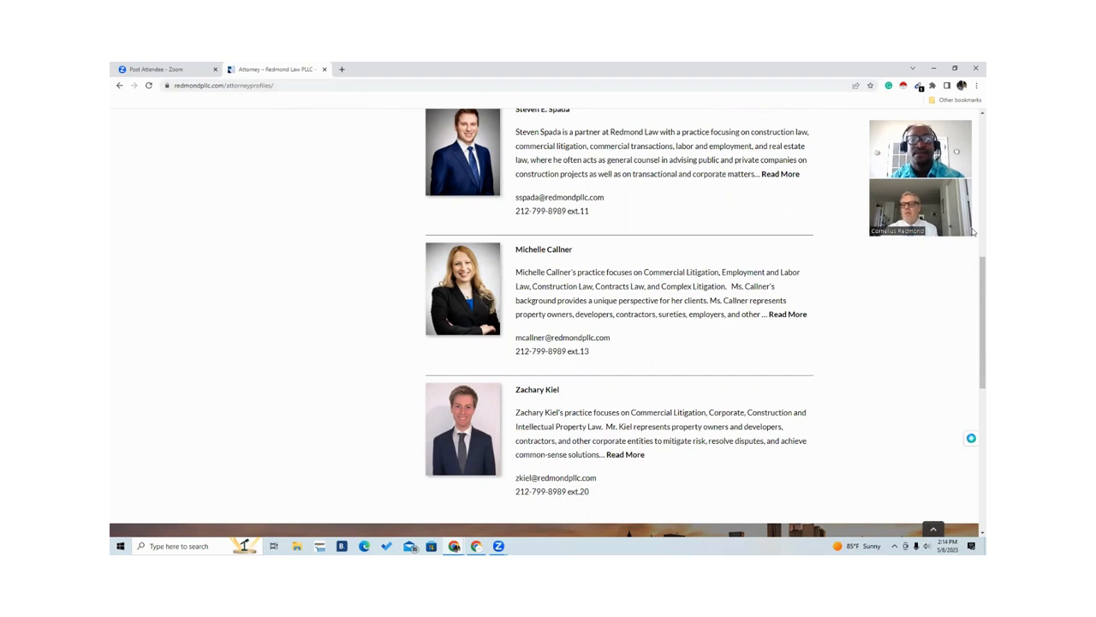
mouse_move(800, 99)
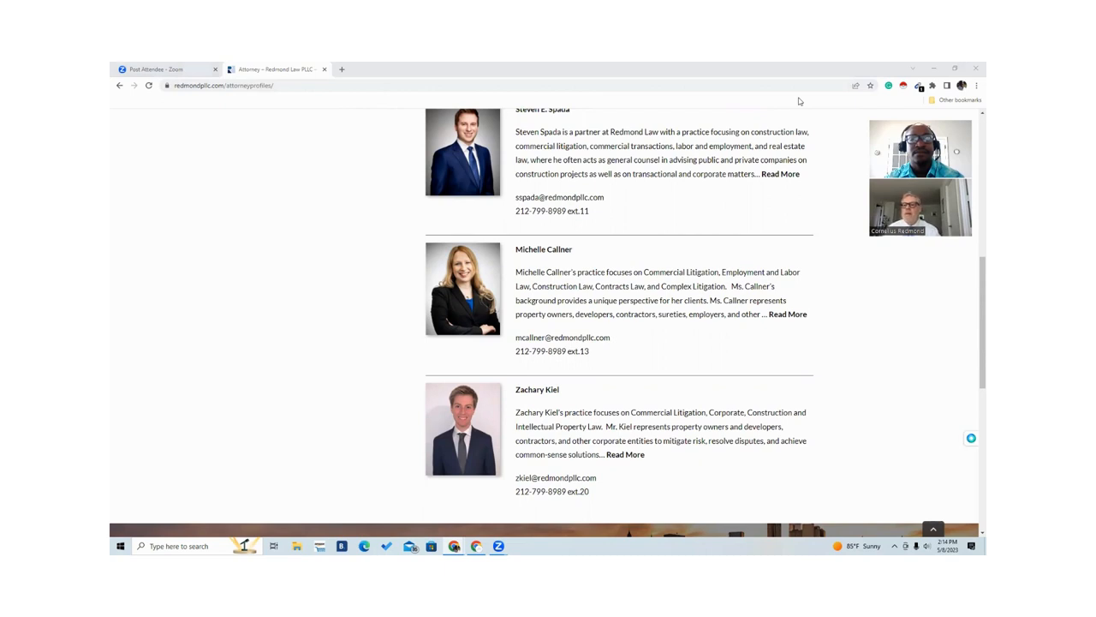
mouse_move(706, 109)
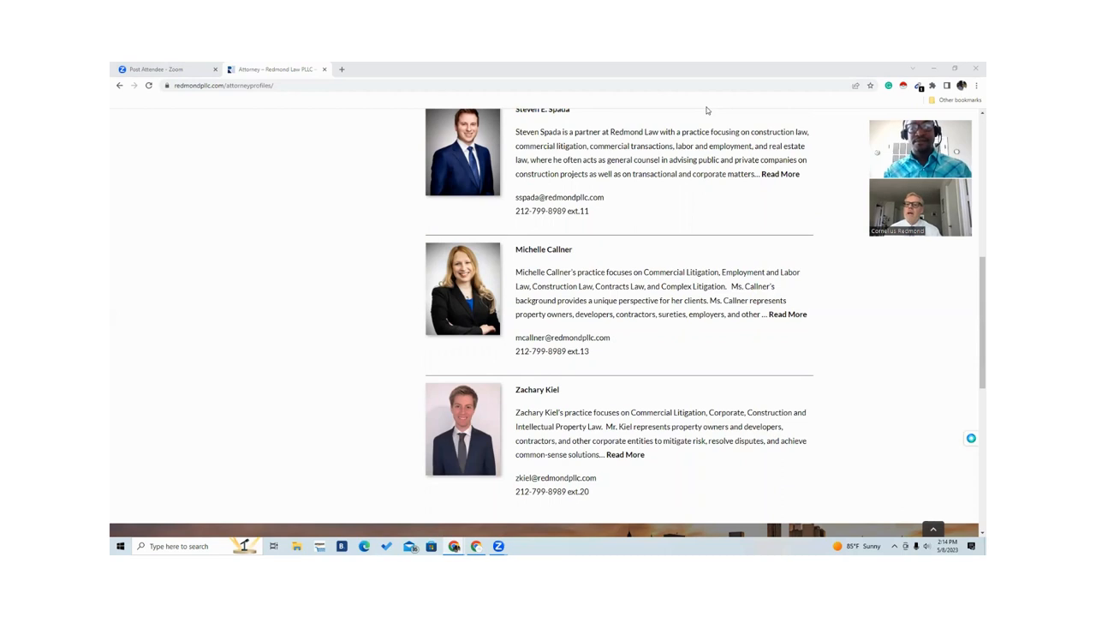
mouse_move(644, 209)
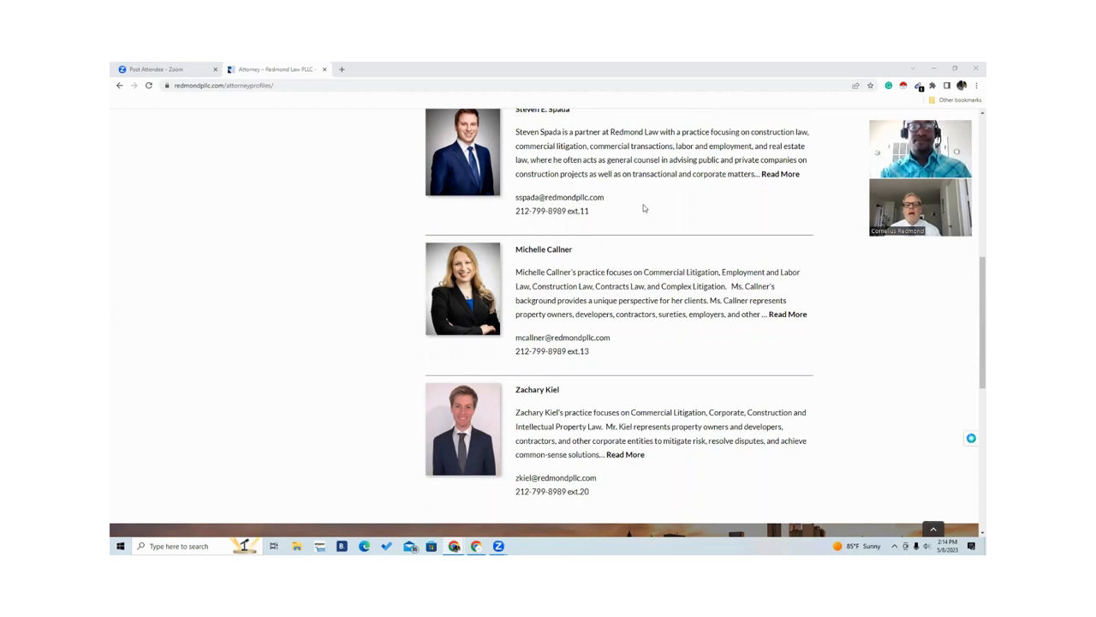
scroll(up, 3)
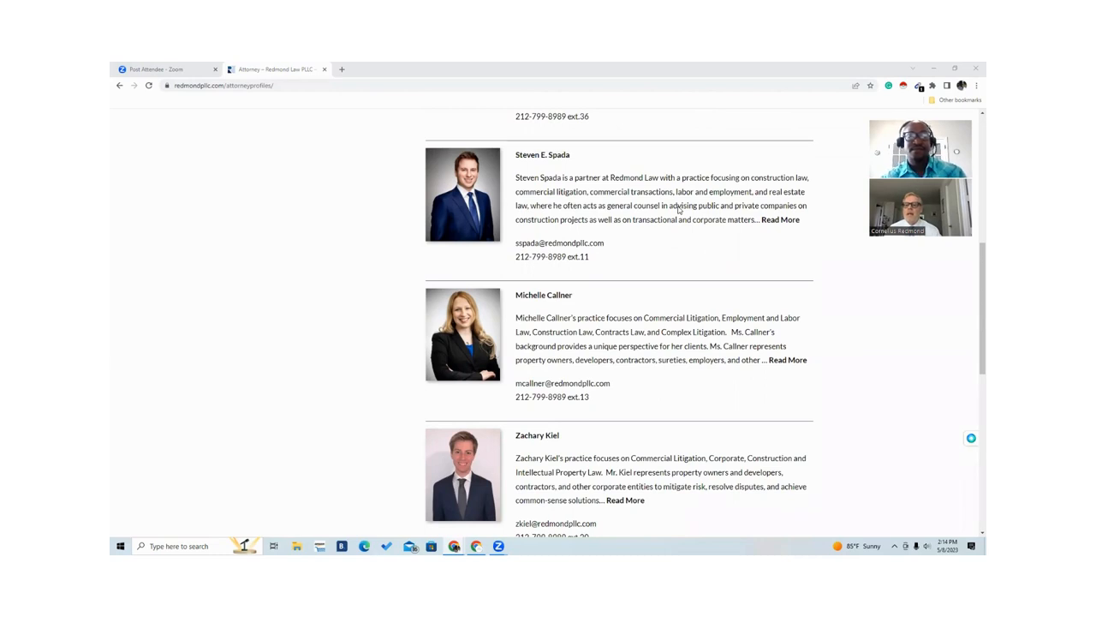
scroll(down, 3)
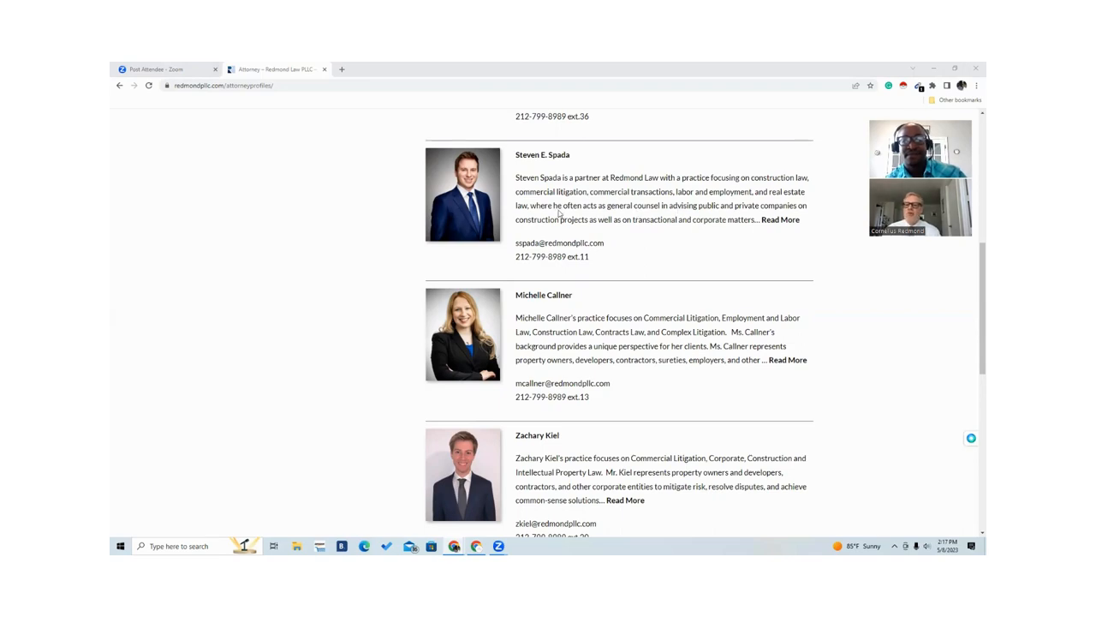
mouse_move(973, 290)
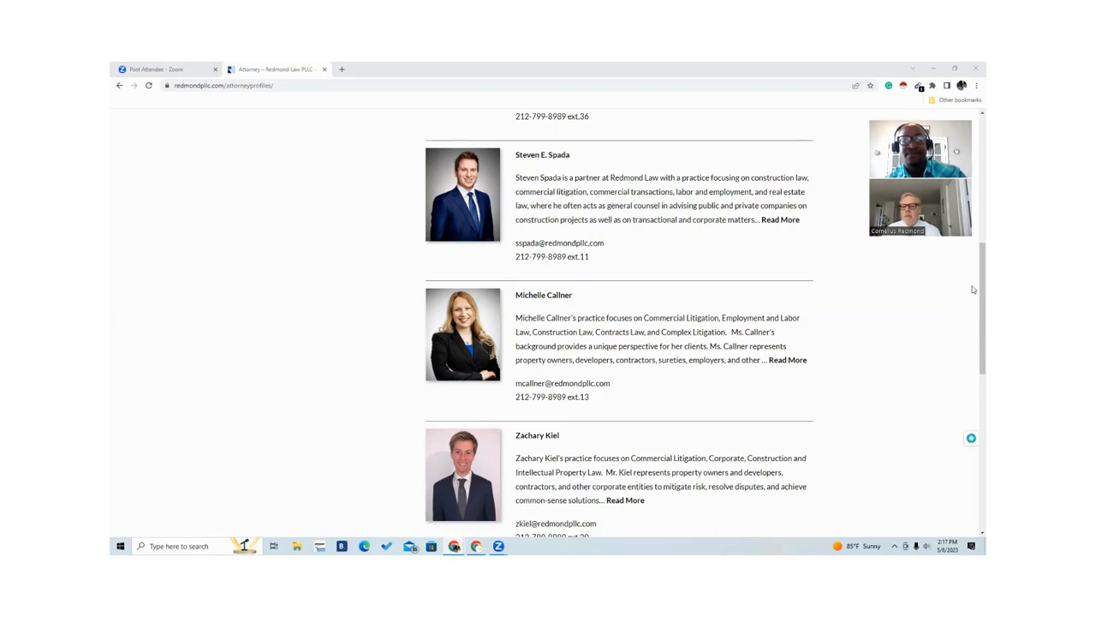
Scroll the Attorneys page down to the footer maps, then back to the Attorneys heading
scroll(down, 3)
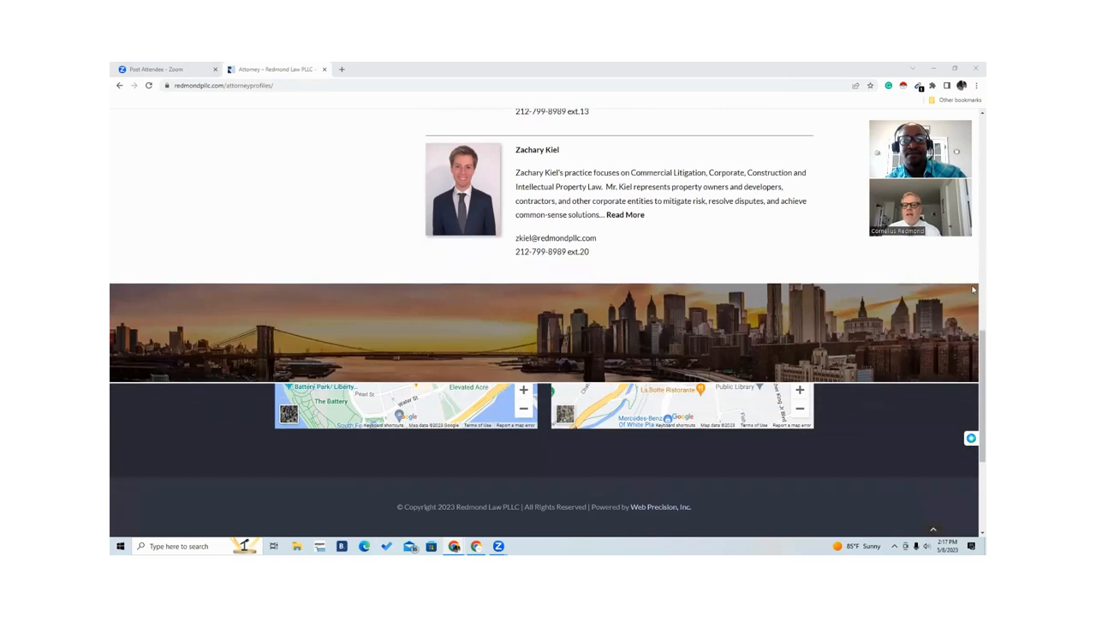
scroll(down, 3)
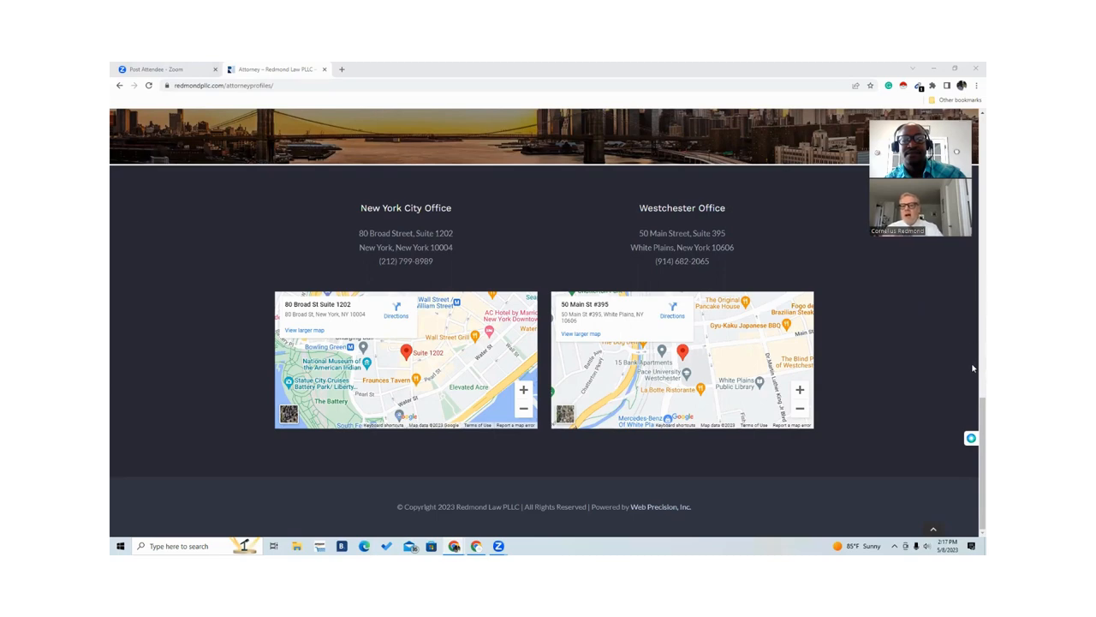
scroll(up, 3)
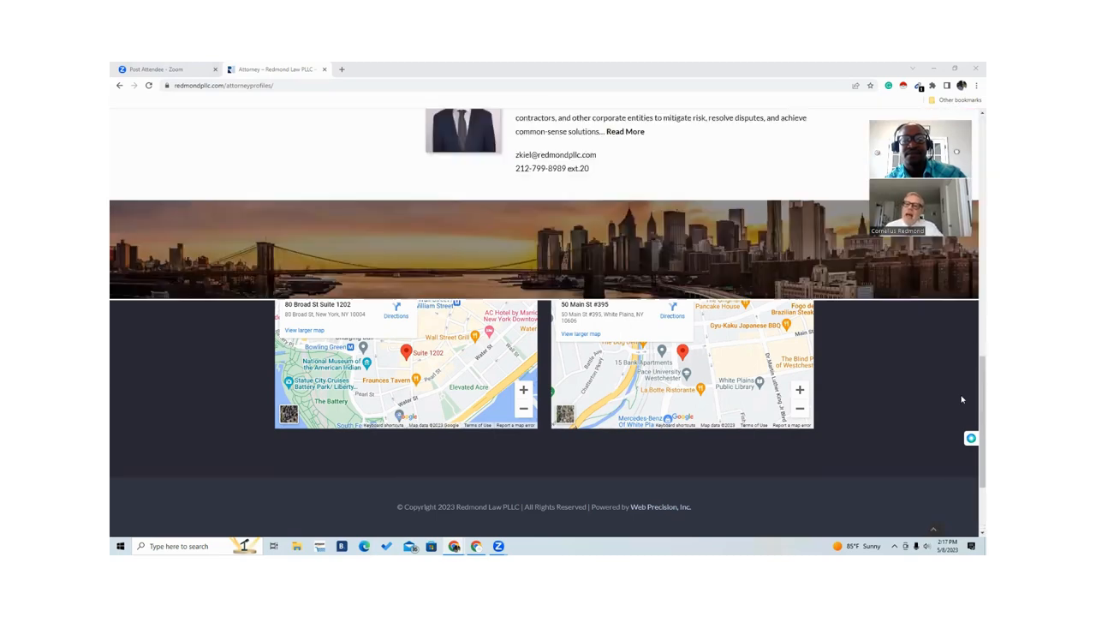
scroll(up, 3)
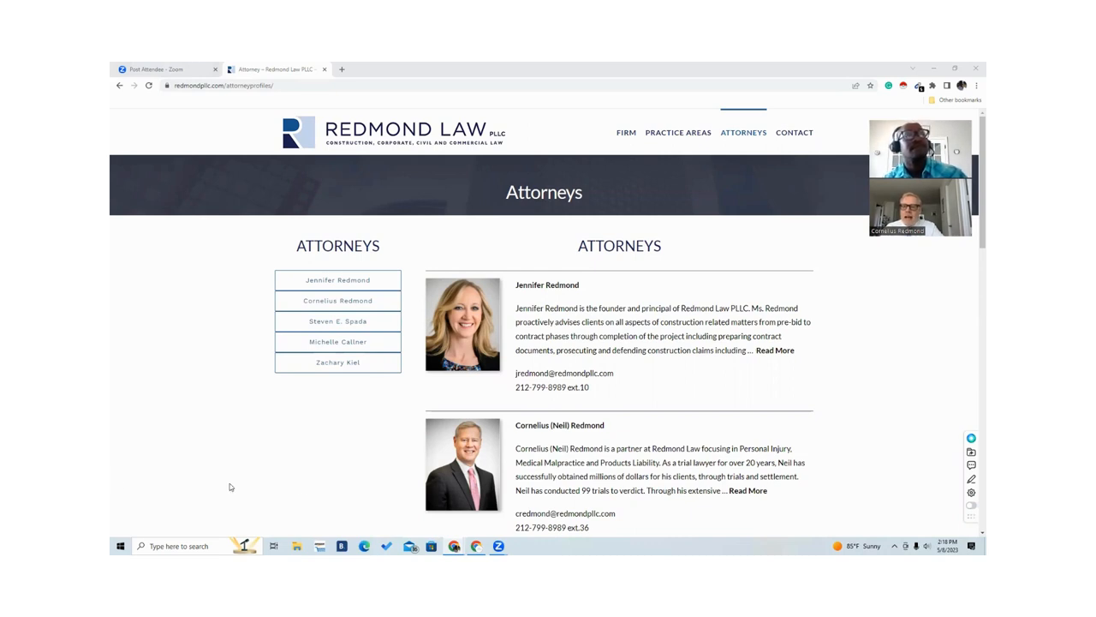
mouse_move(787, 137)
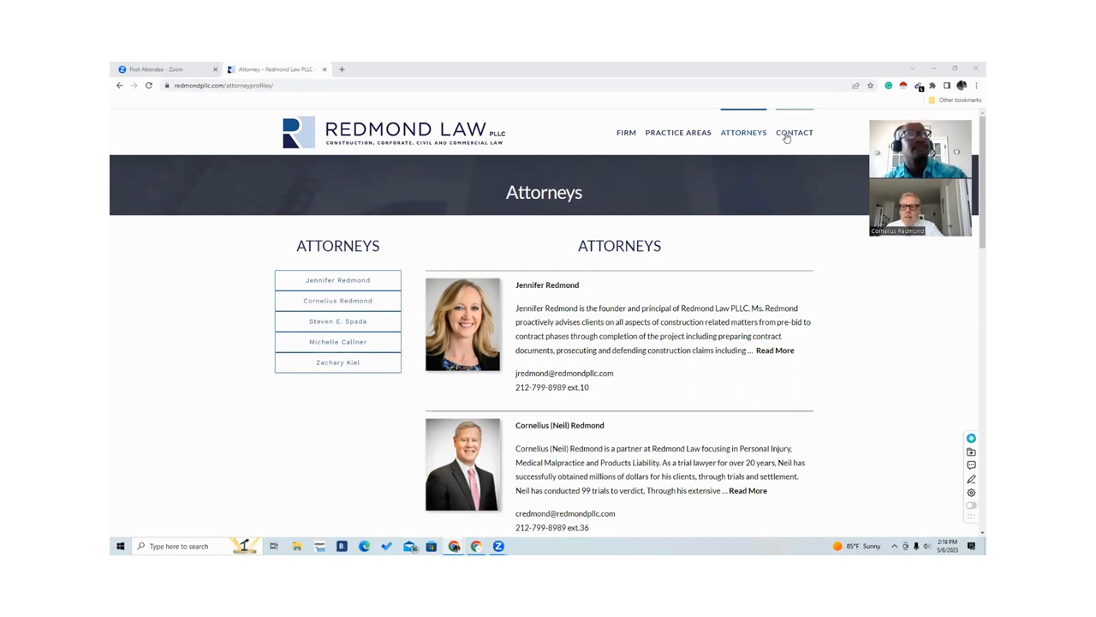
Go to the firm's Contact page from the top navigation
click(795, 132)
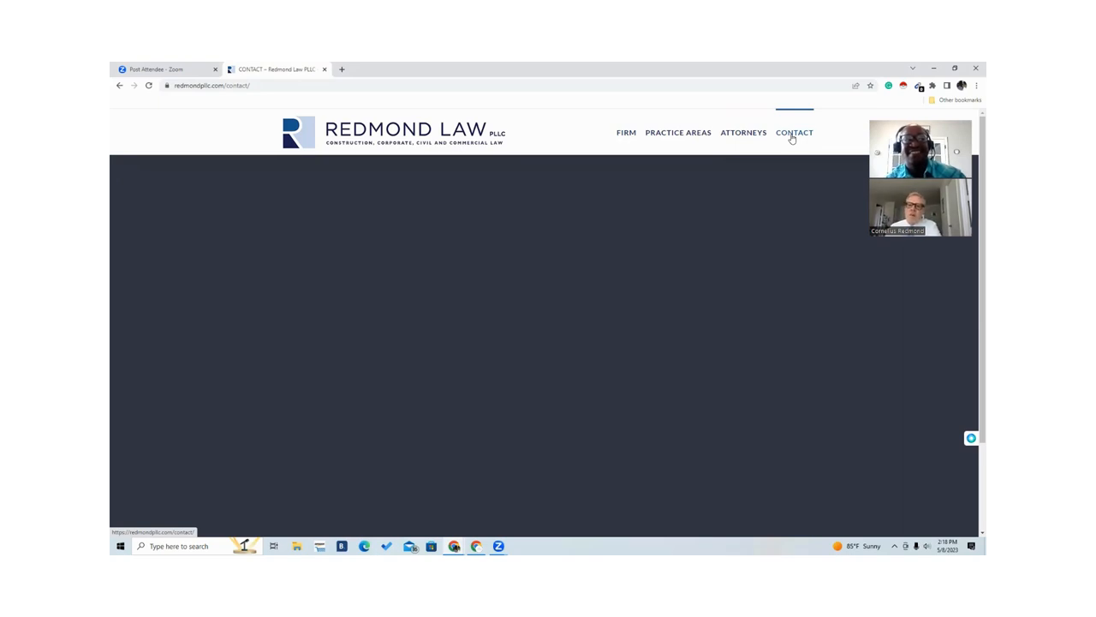
mouse_move(750, 214)
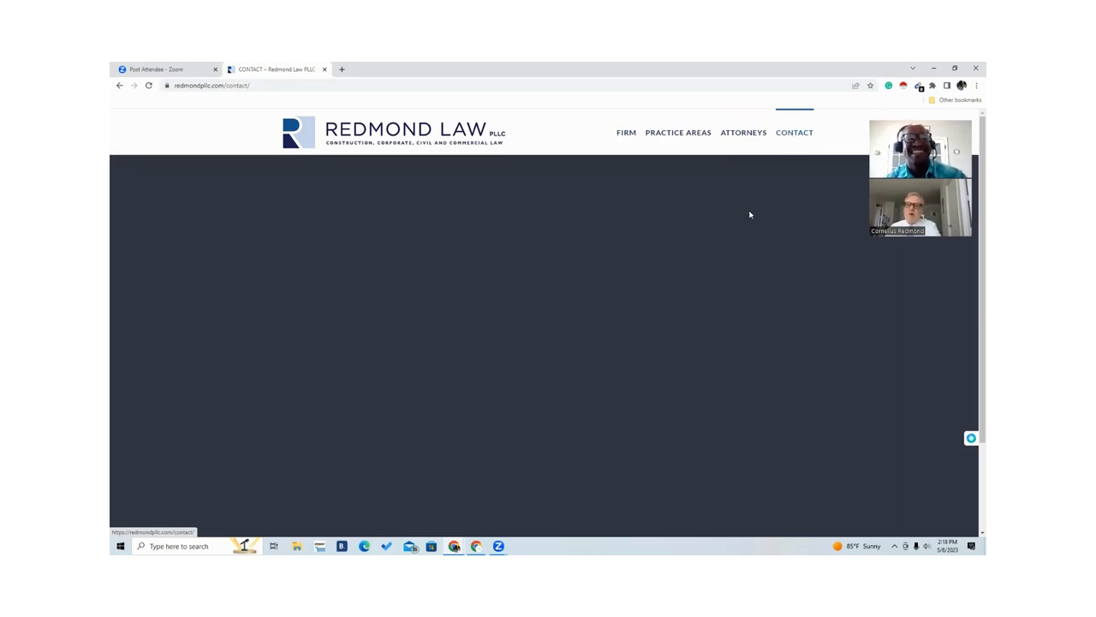
scroll(down, 3)
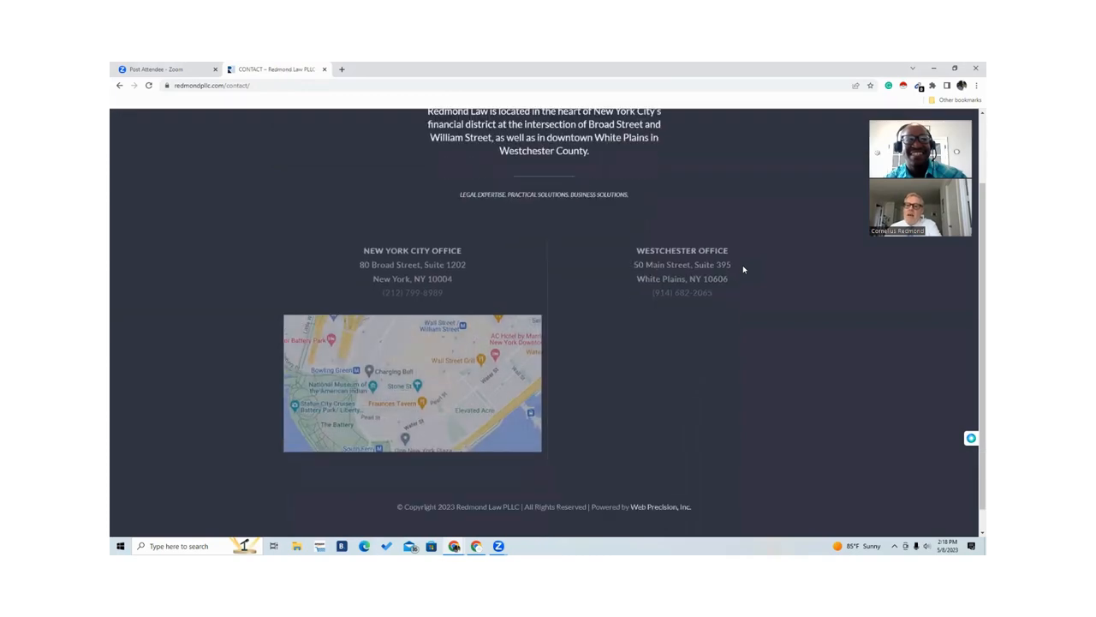
scroll(up, 3)
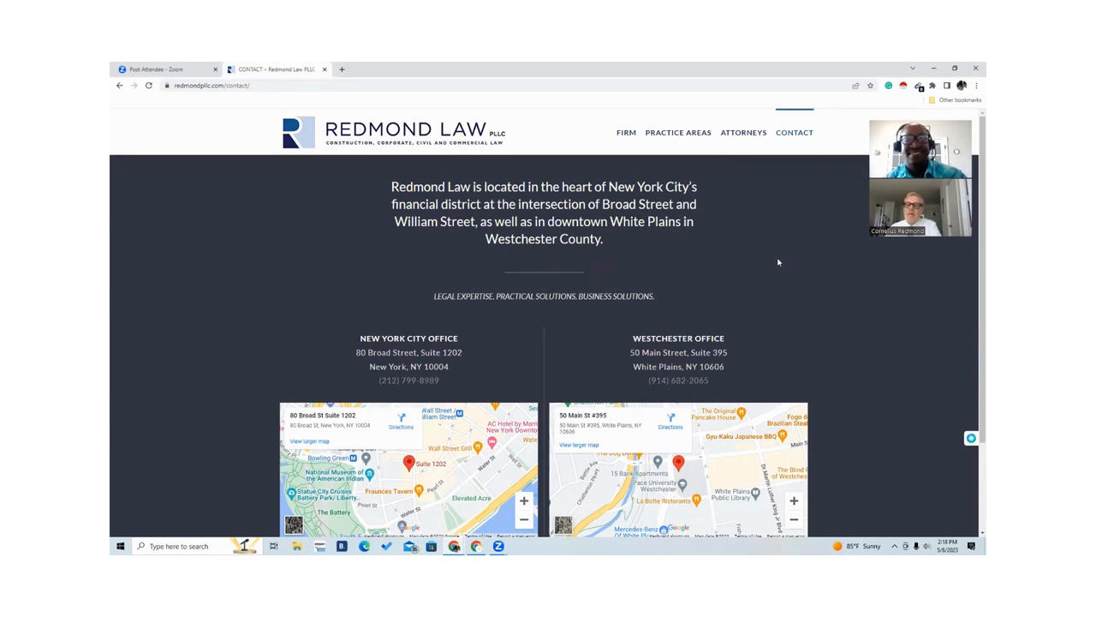
mouse_move(762, 233)
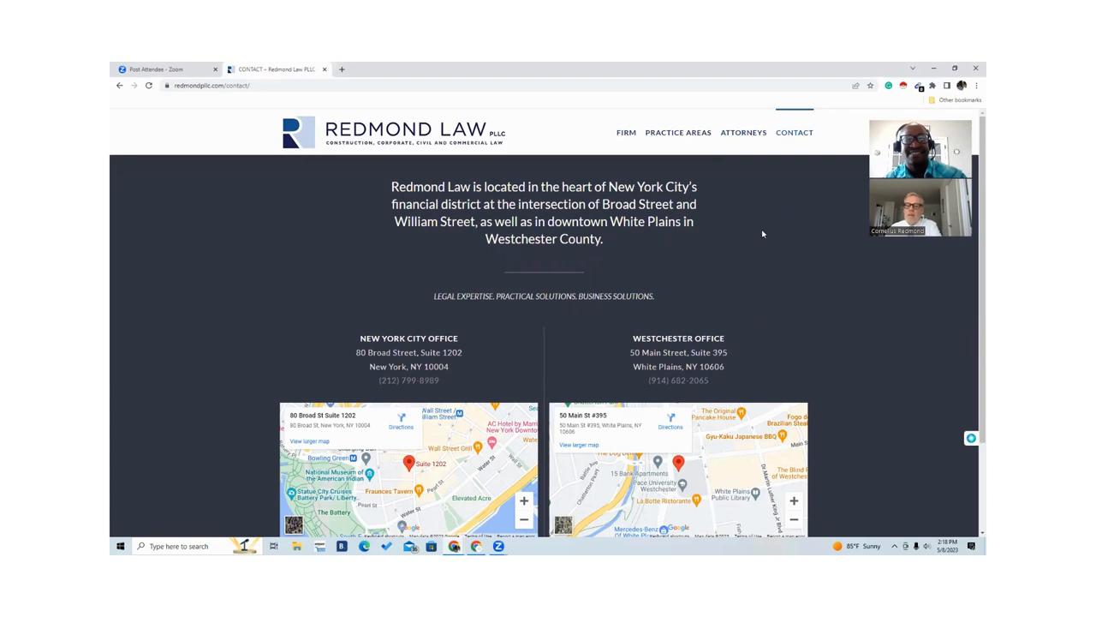
mouse_move(743, 233)
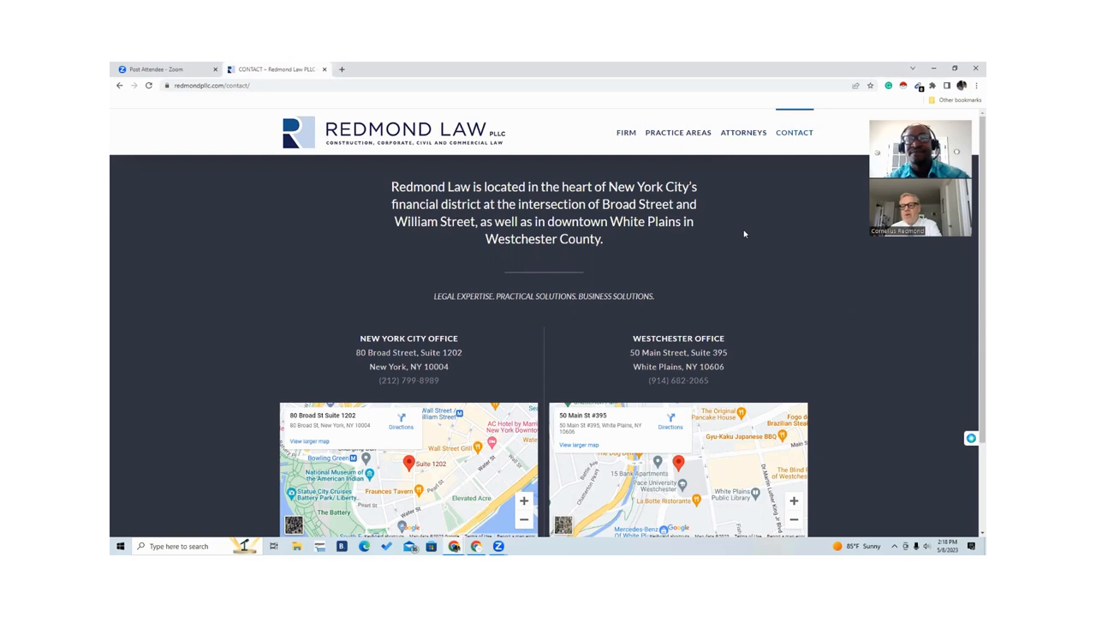
mouse_move(735, 209)
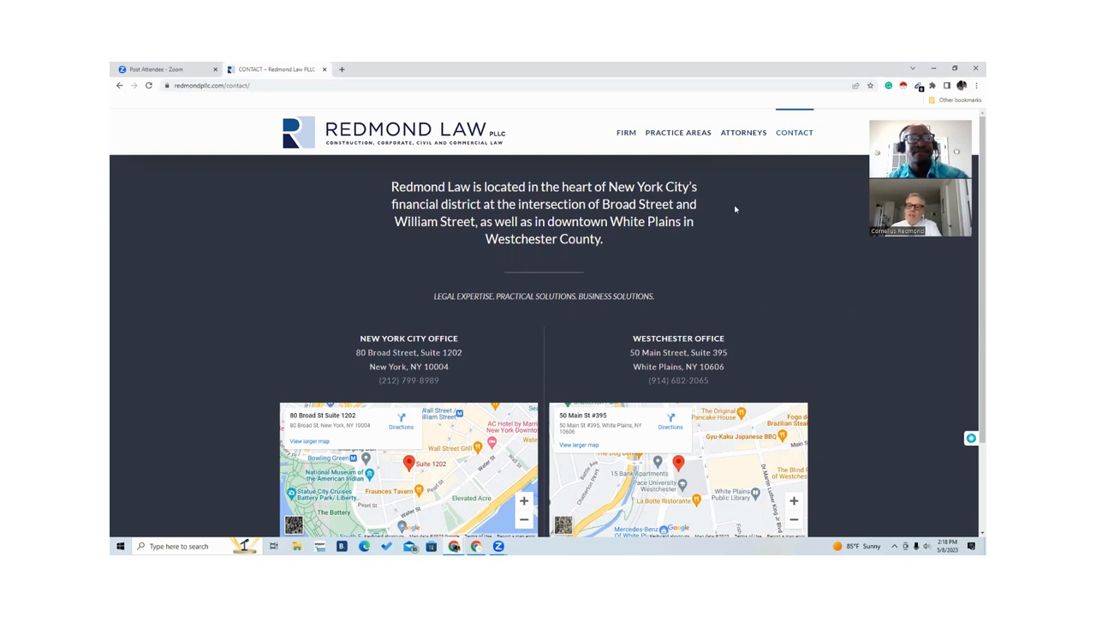
mouse_move(718, 169)
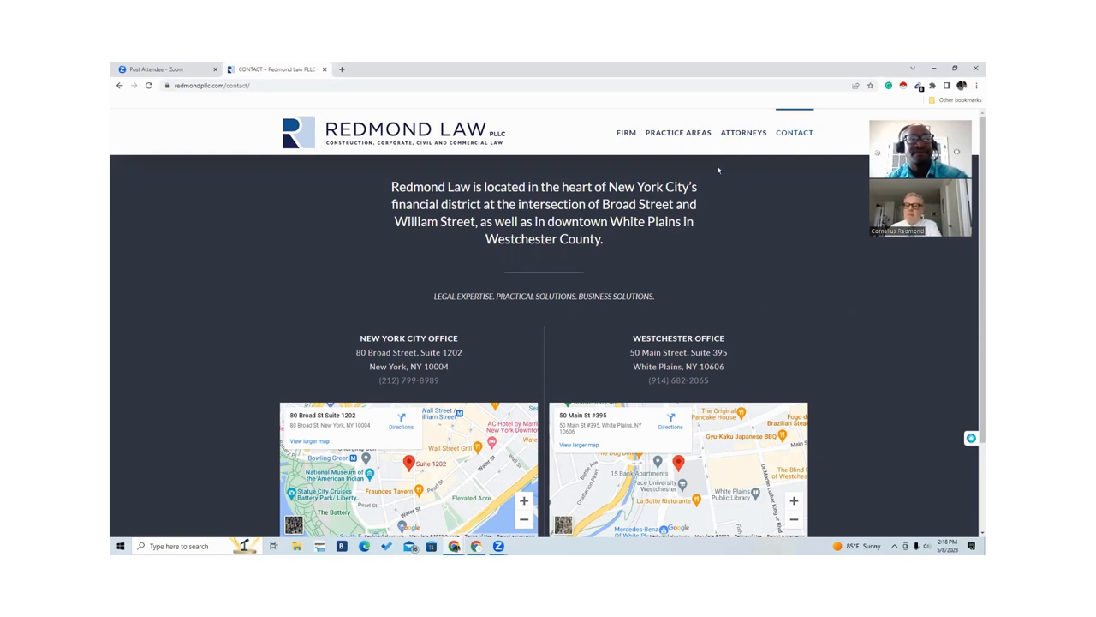
mouse_move(716, 164)
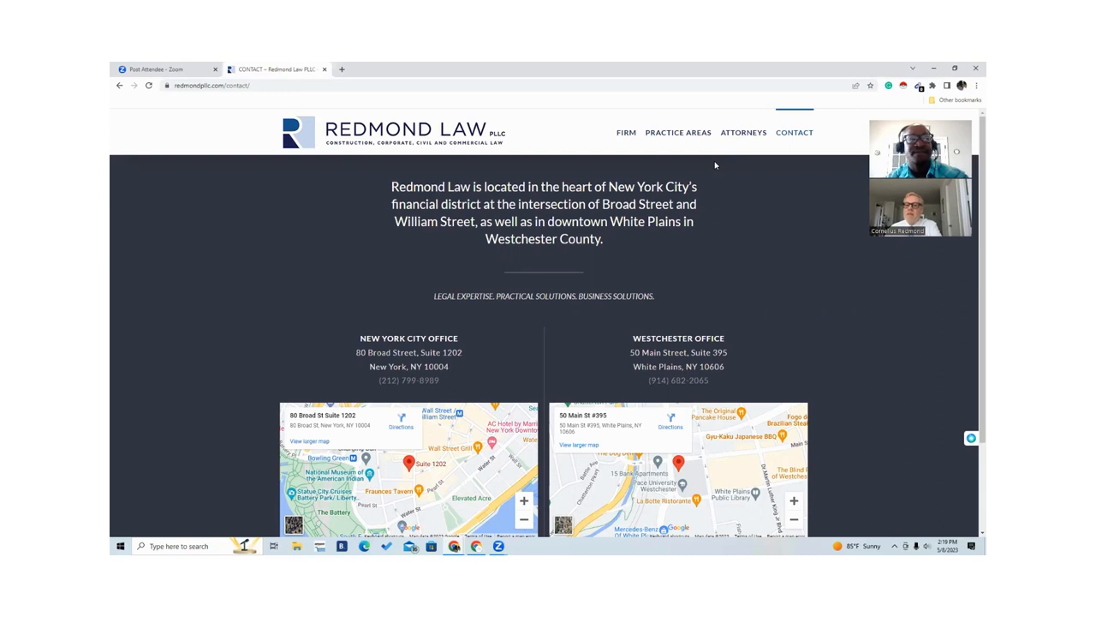
Choose Construction Law from the Practice Areas menu
click(679, 132)
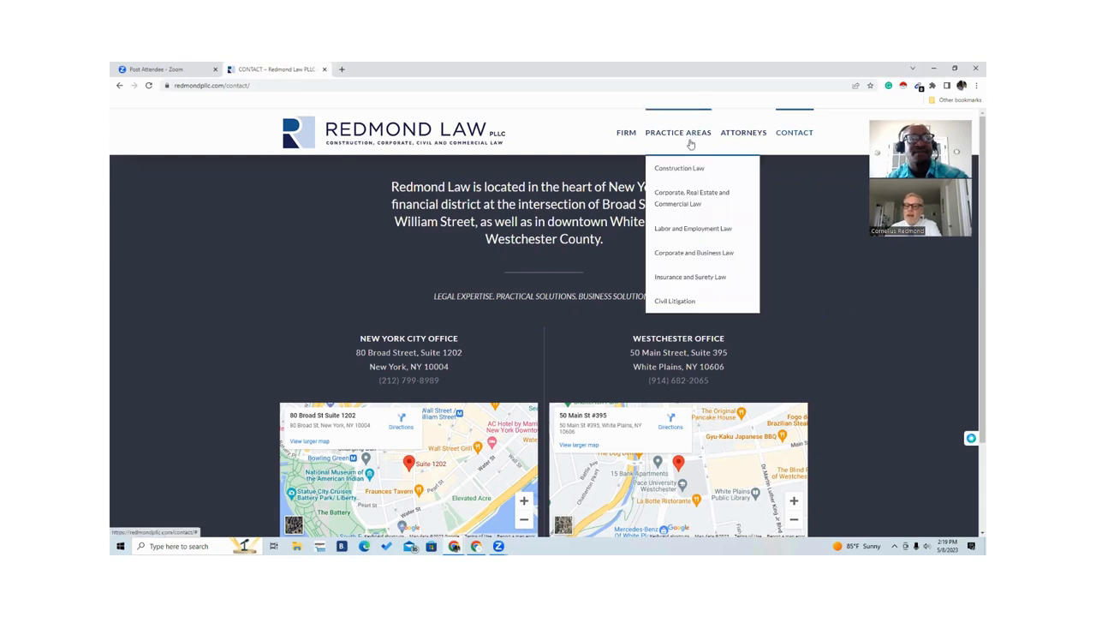
click(678, 168)
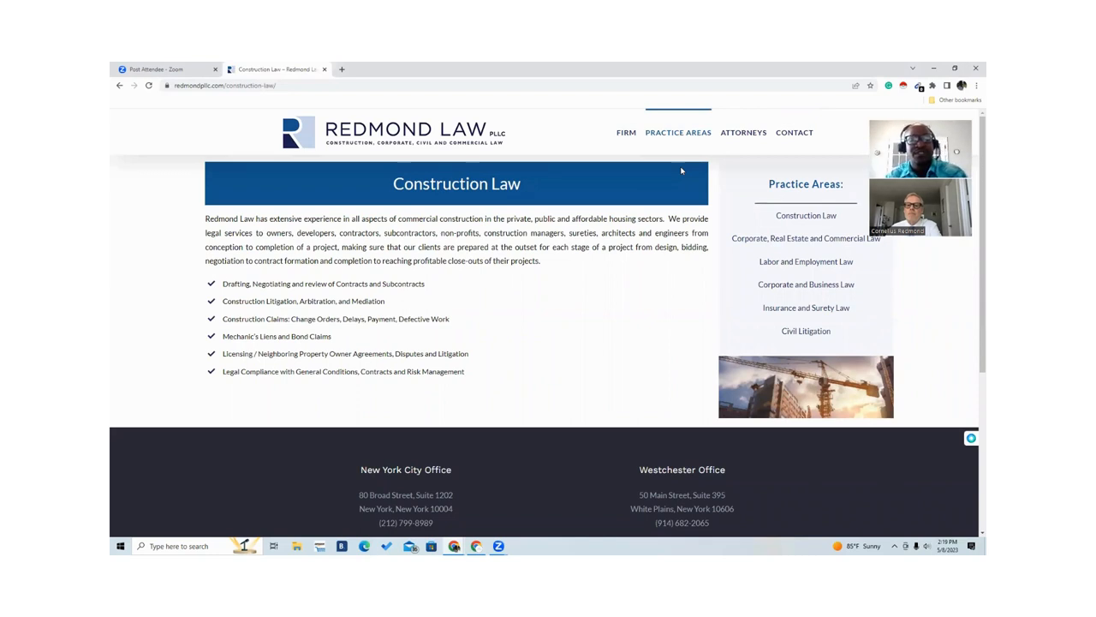
mouse_move(664, 278)
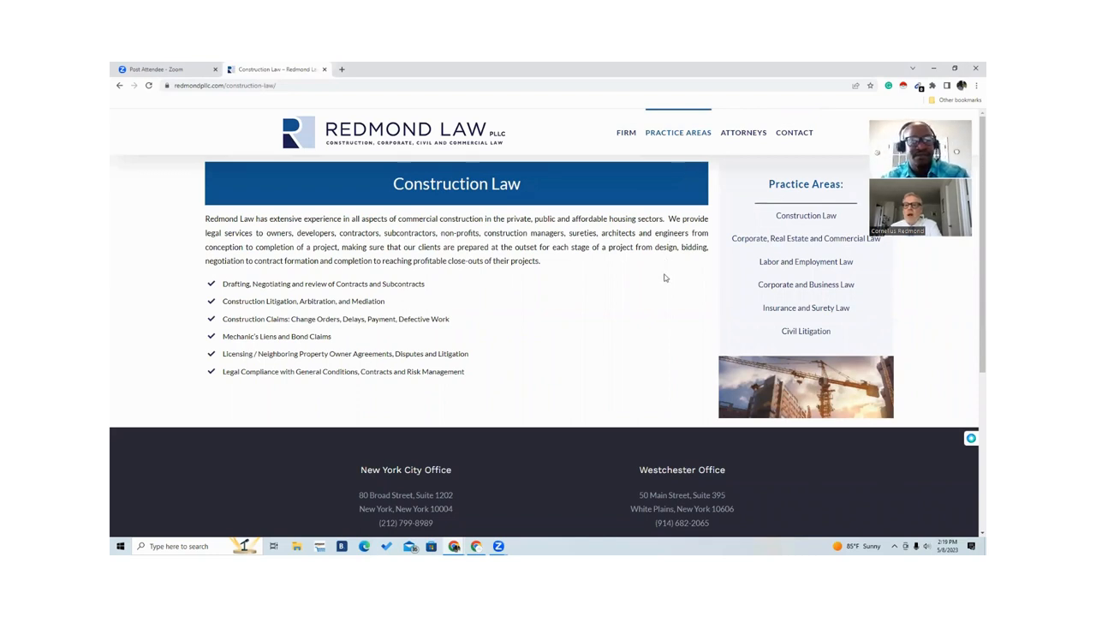
mouse_move(683, 295)
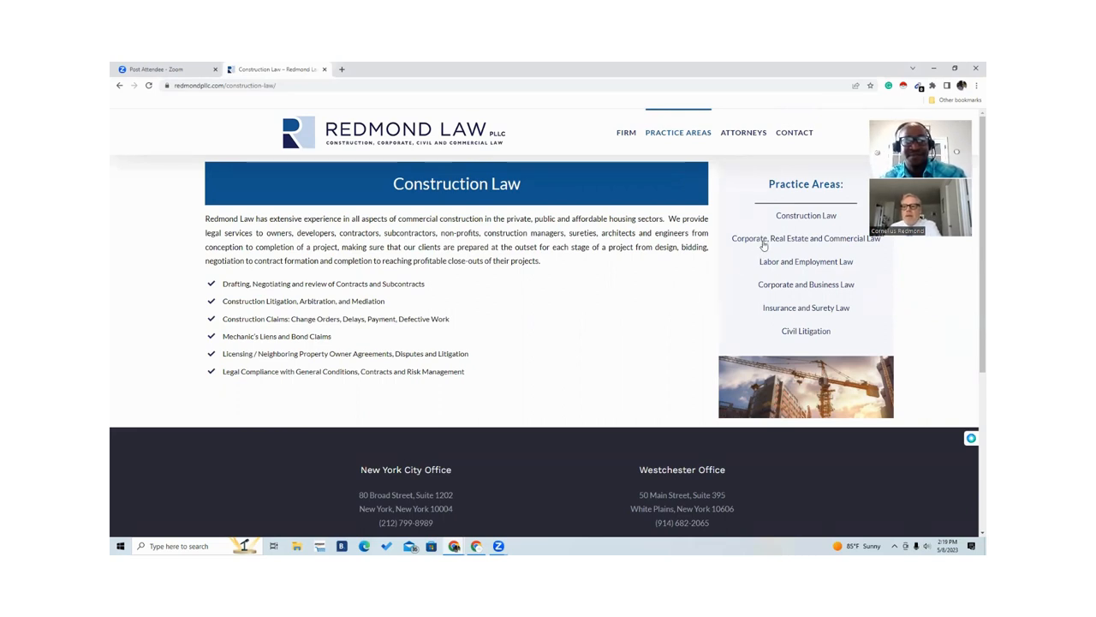
mouse_move(764, 244)
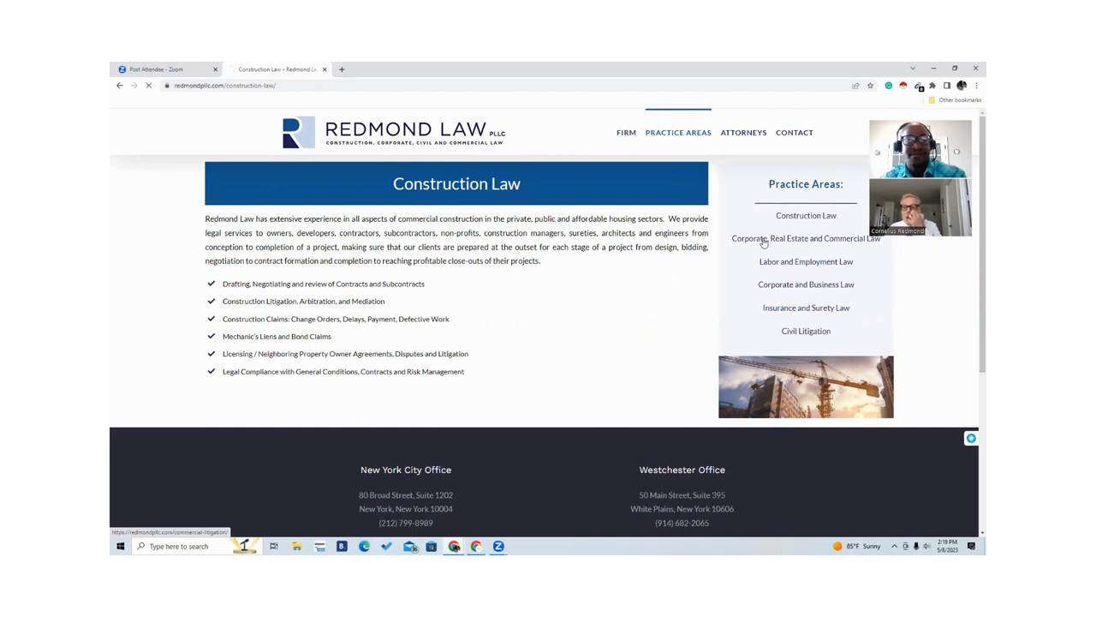
Visit each practice area page in turn from the sidebar, ending on Civil Litigation
click(805, 238)
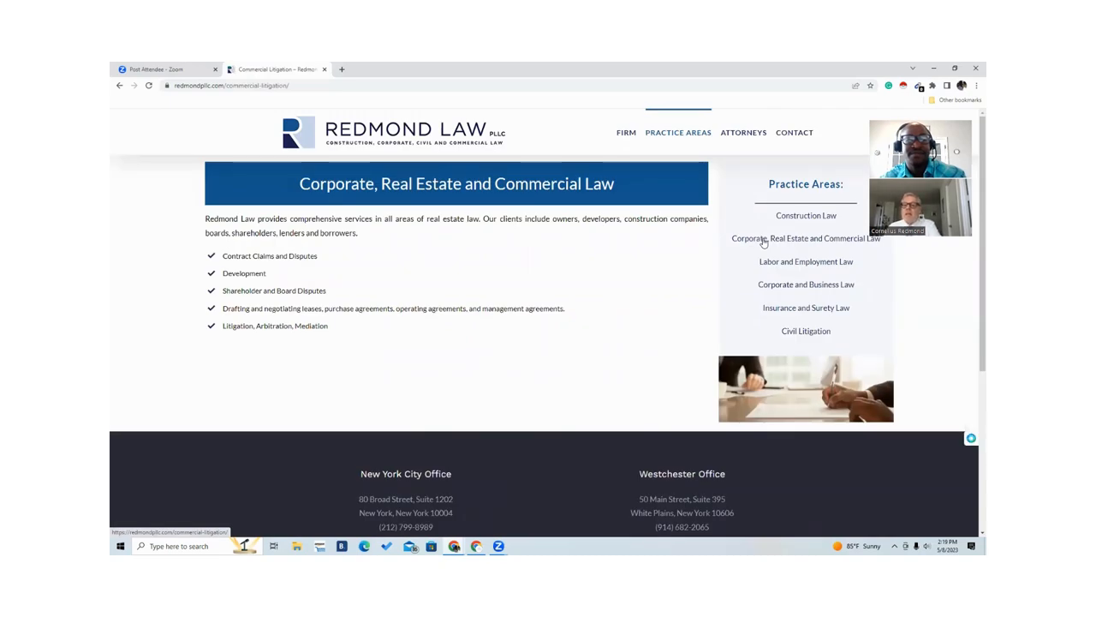
mouse_move(773, 262)
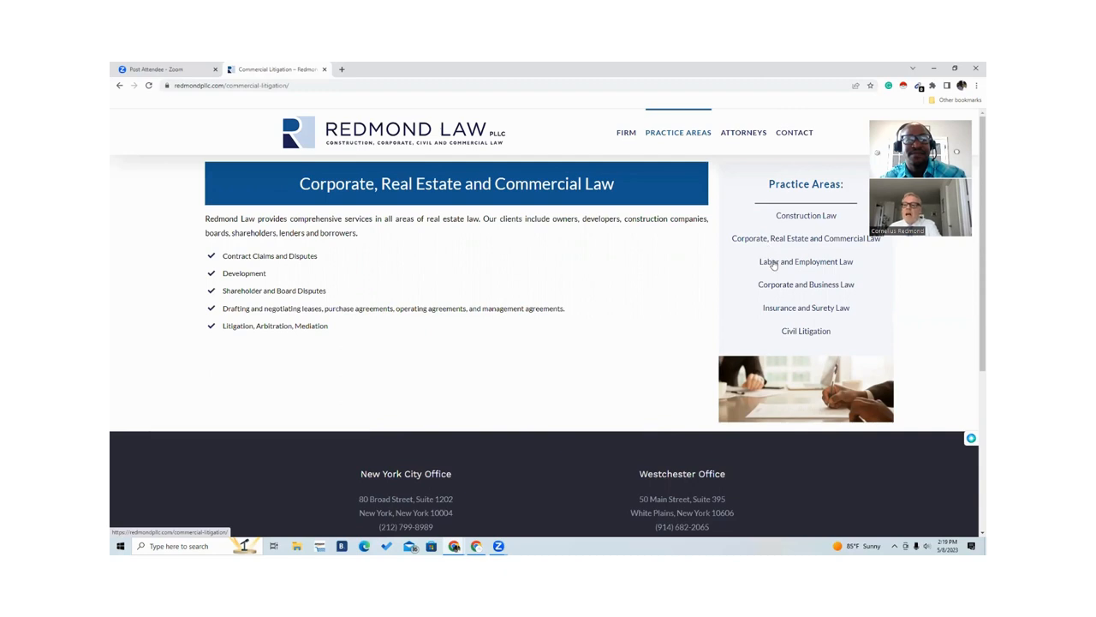
click(805, 260)
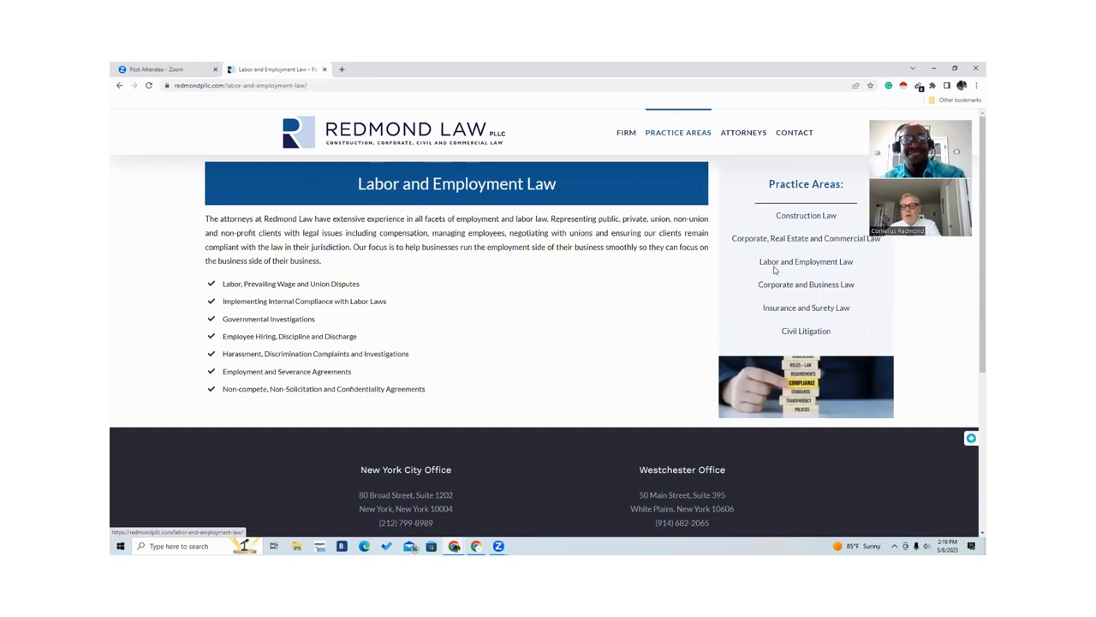
mouse_move(773, 284)
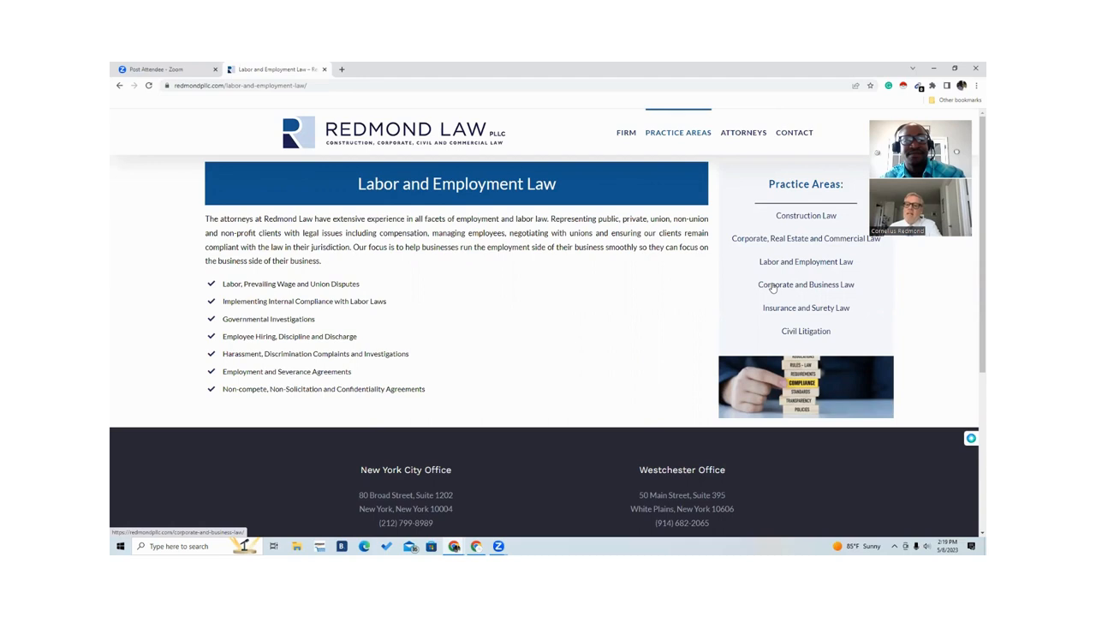
click(805, 285)
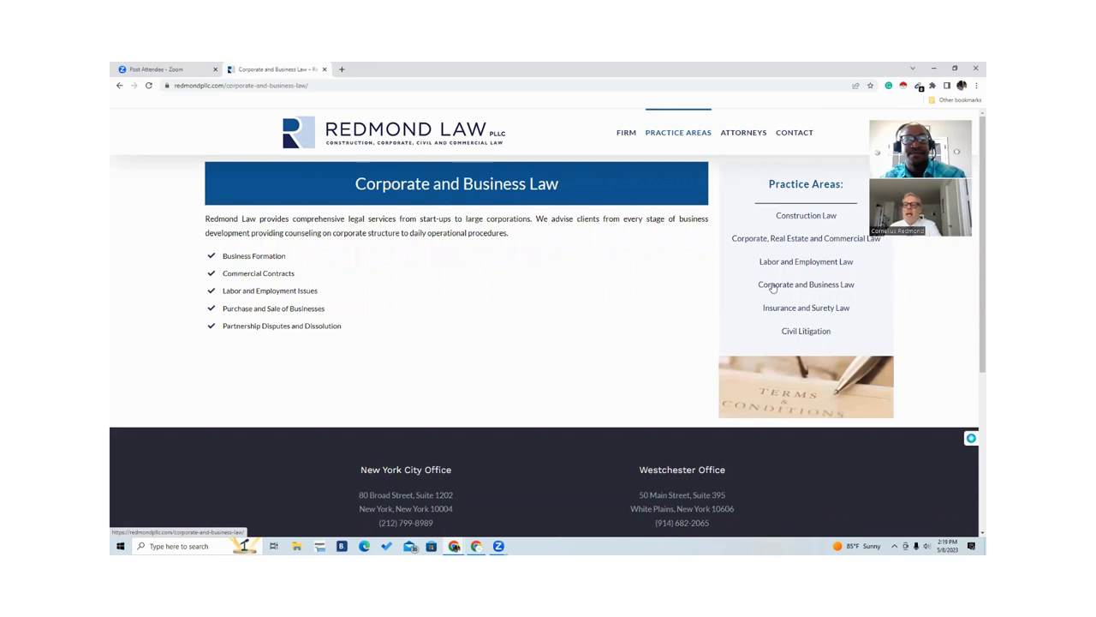
mouse_move(776, 308)
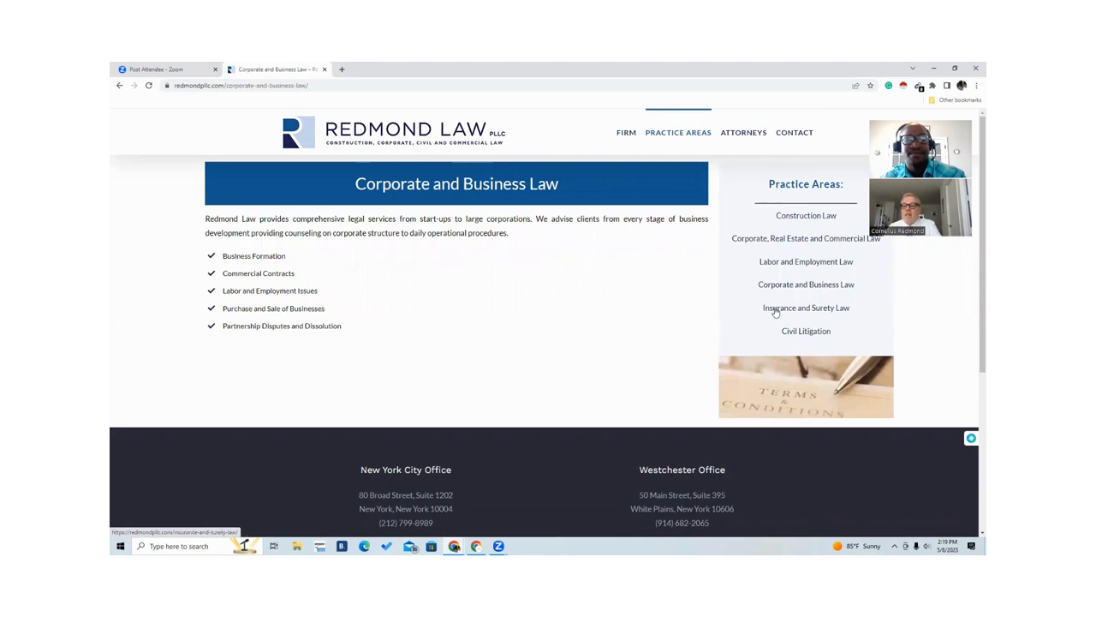
click(805, 309)
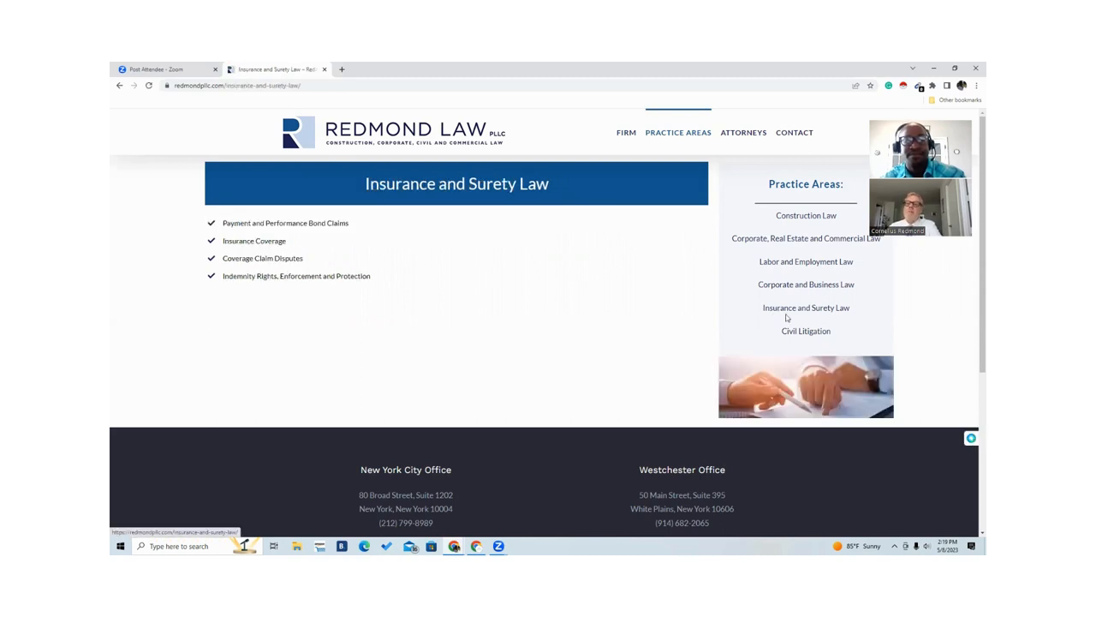
mouse_move(794, 333)
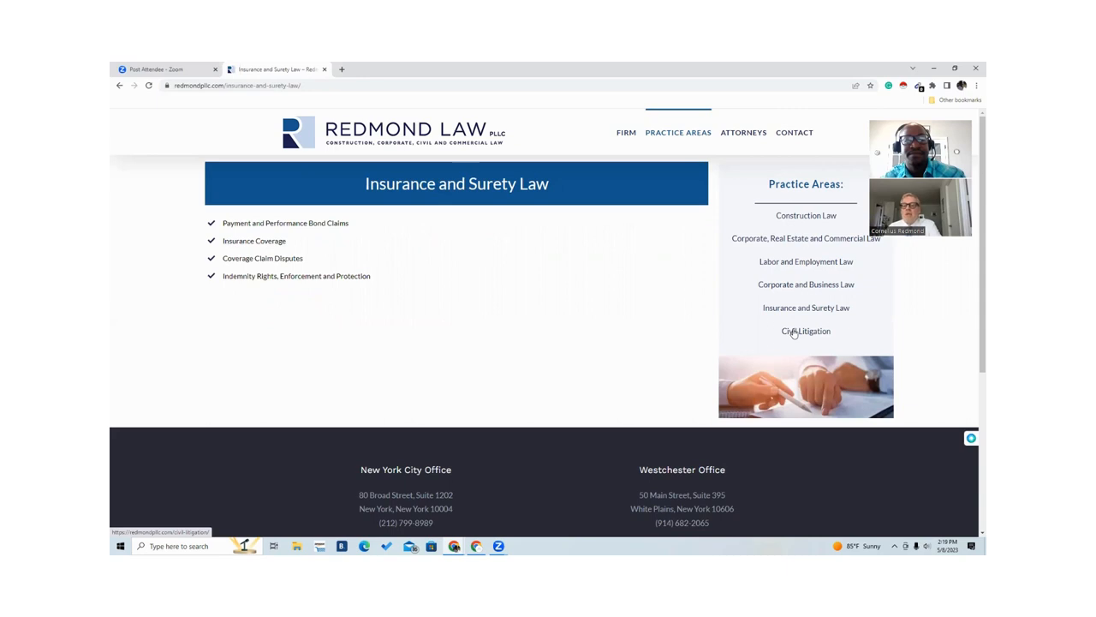
click(806, 331)
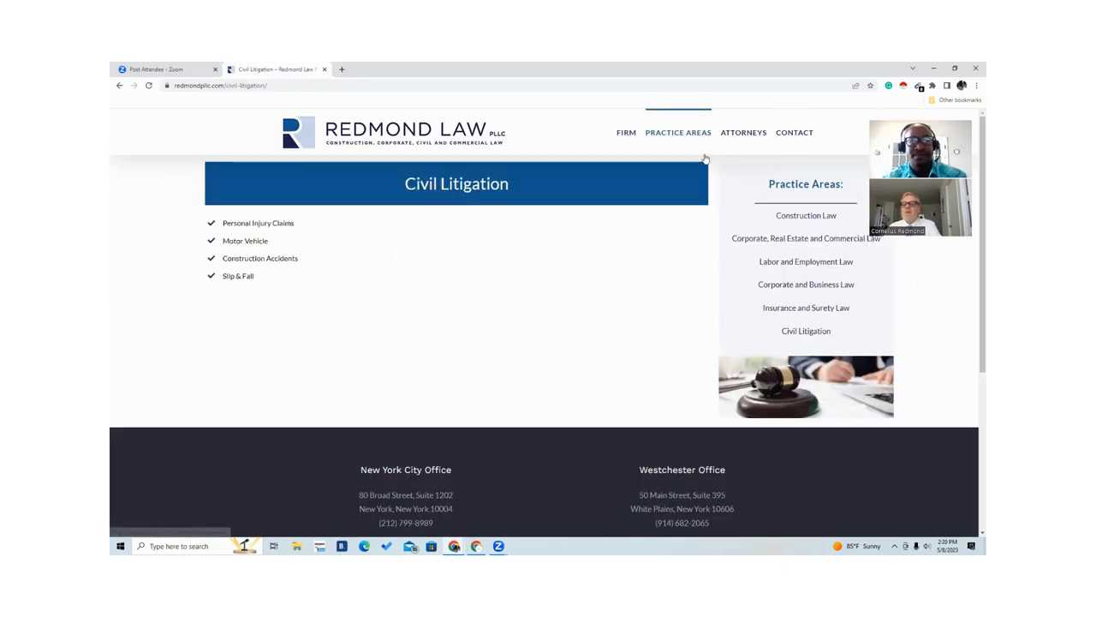
mouse_move(678, 132)
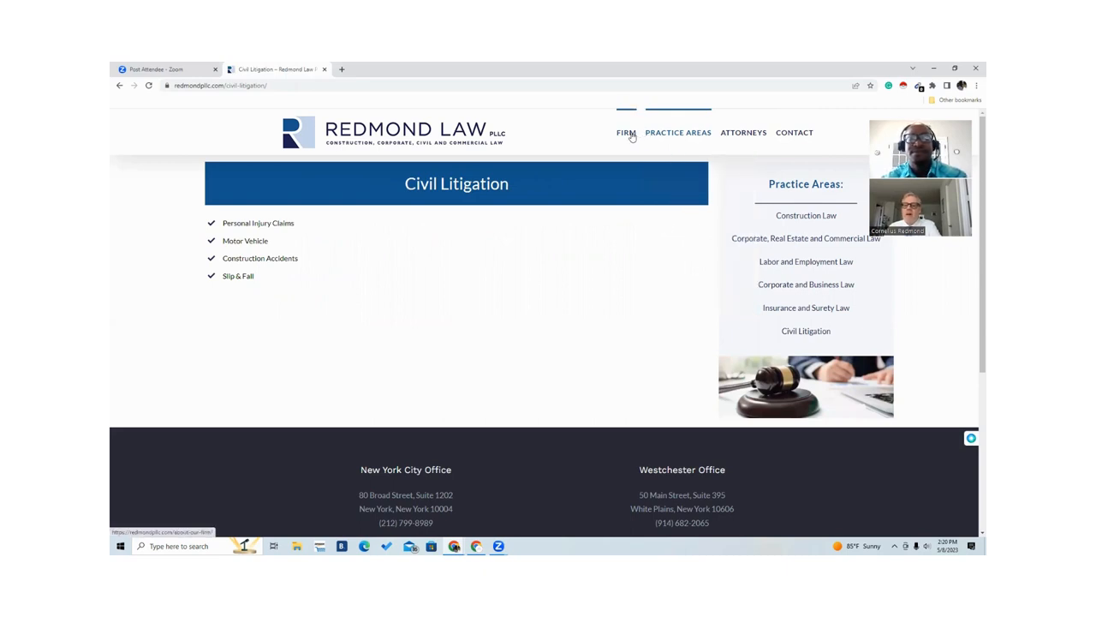
Go to About Our Firm and scroll through the firm description and back up
click(627, 133)
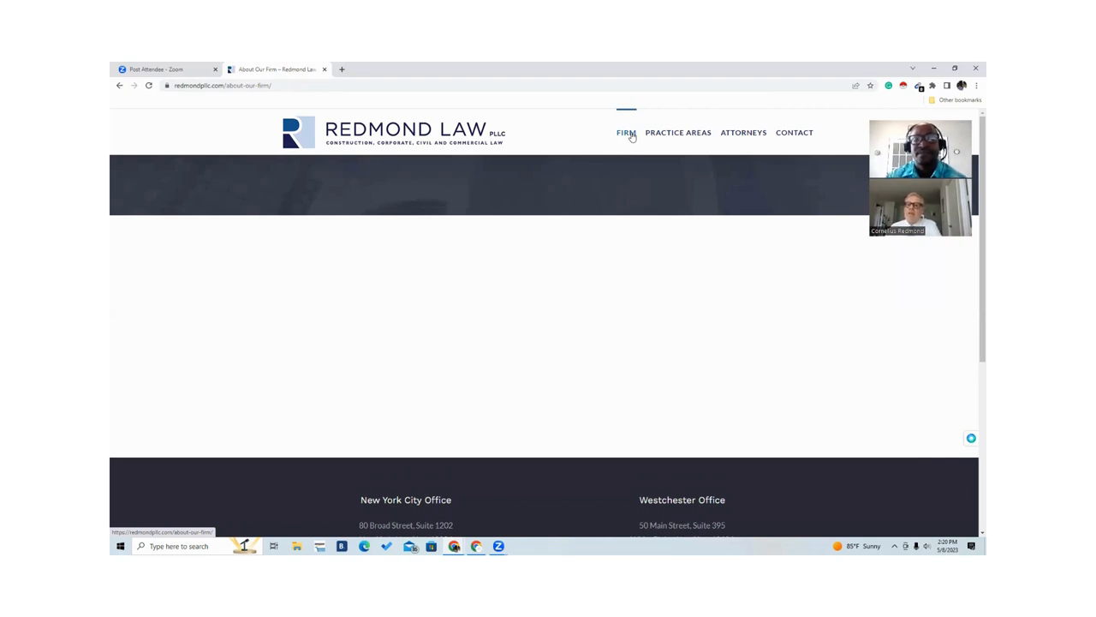
scroll(down, 3)
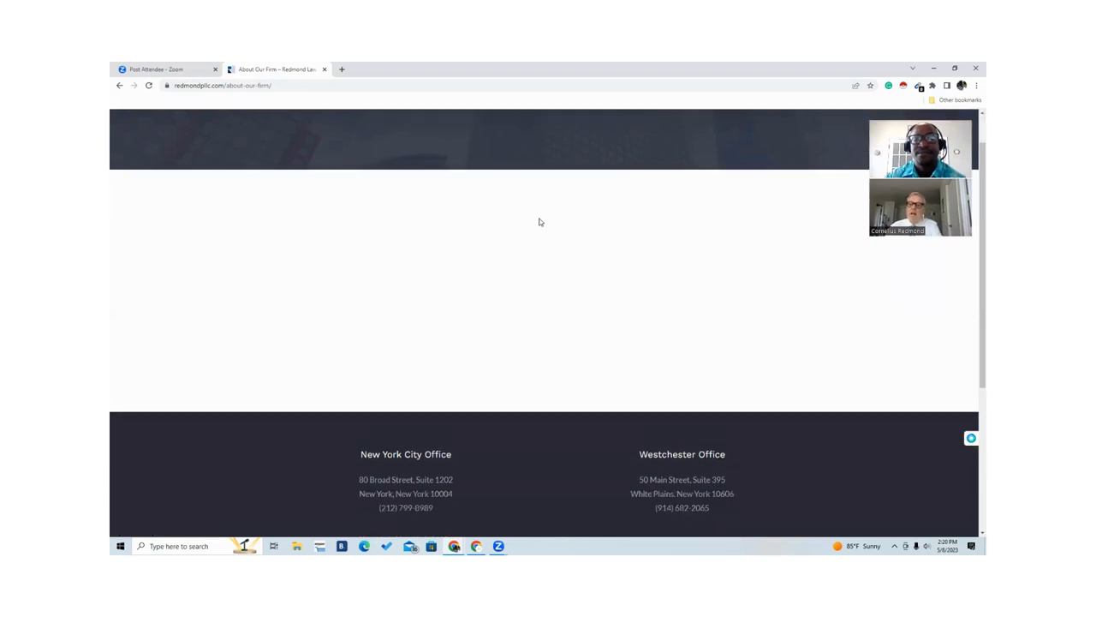
scroll(up, 3)
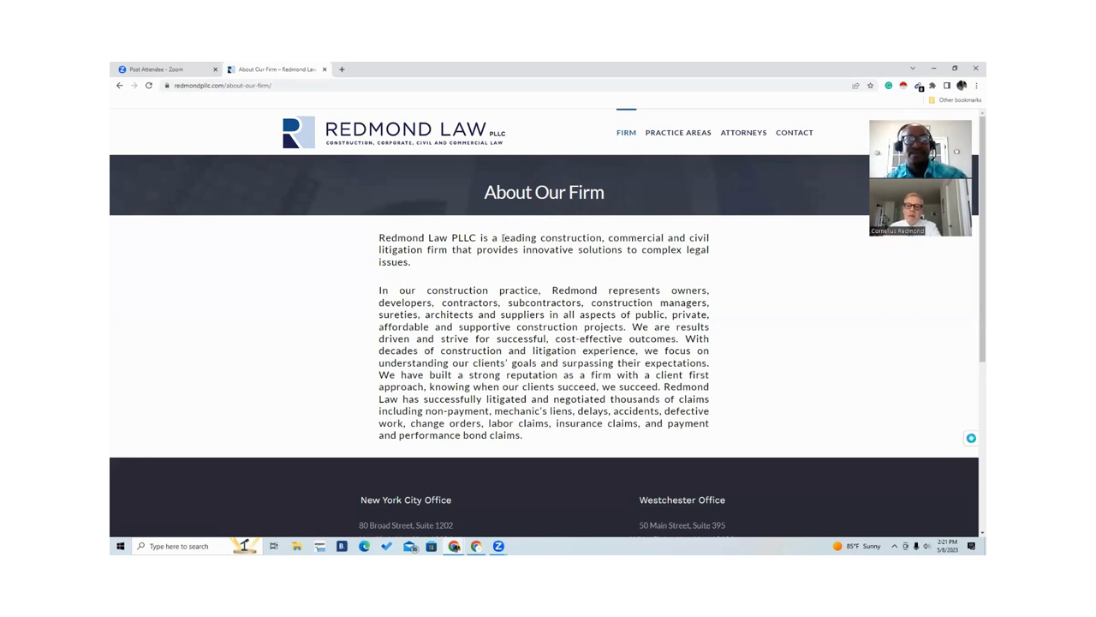
mouse_move(423, 198)
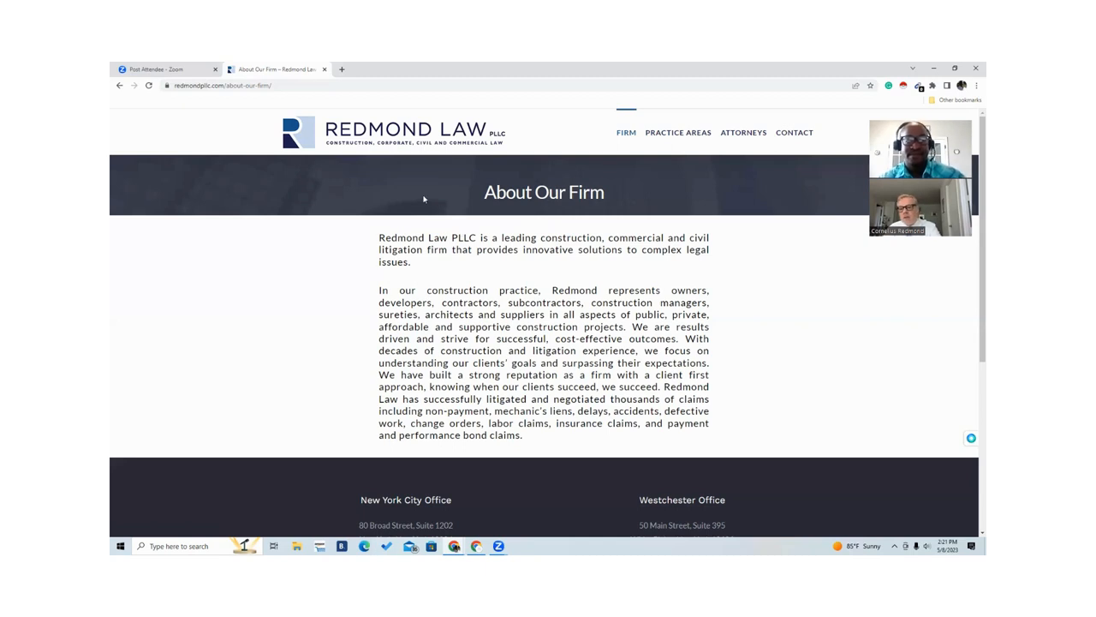
mouse_move(916, 336)
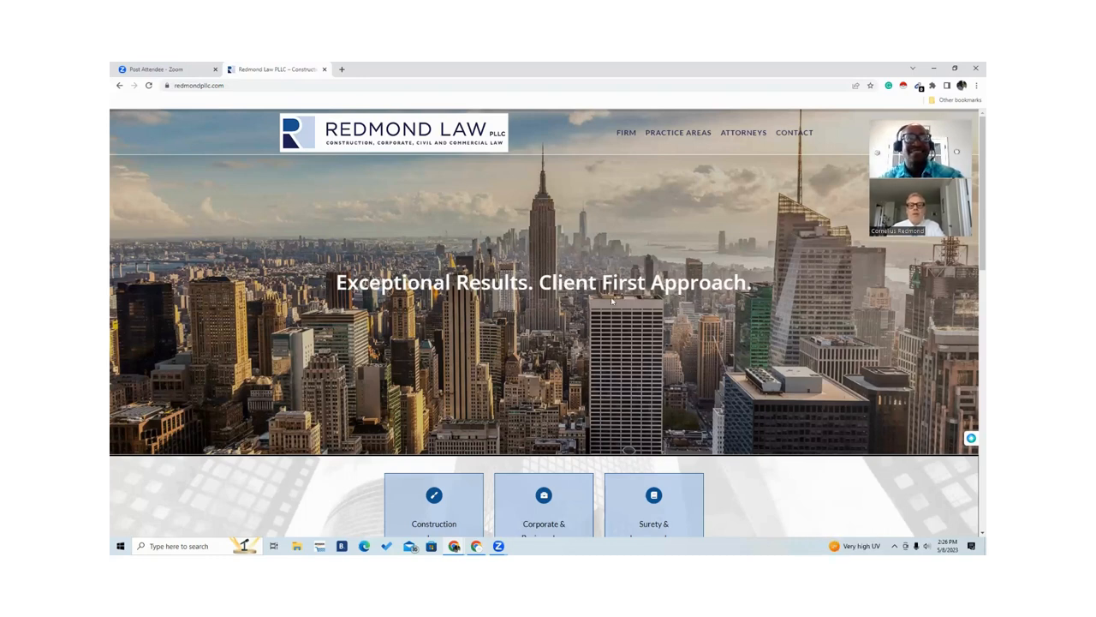
mouse_move(814, 302)
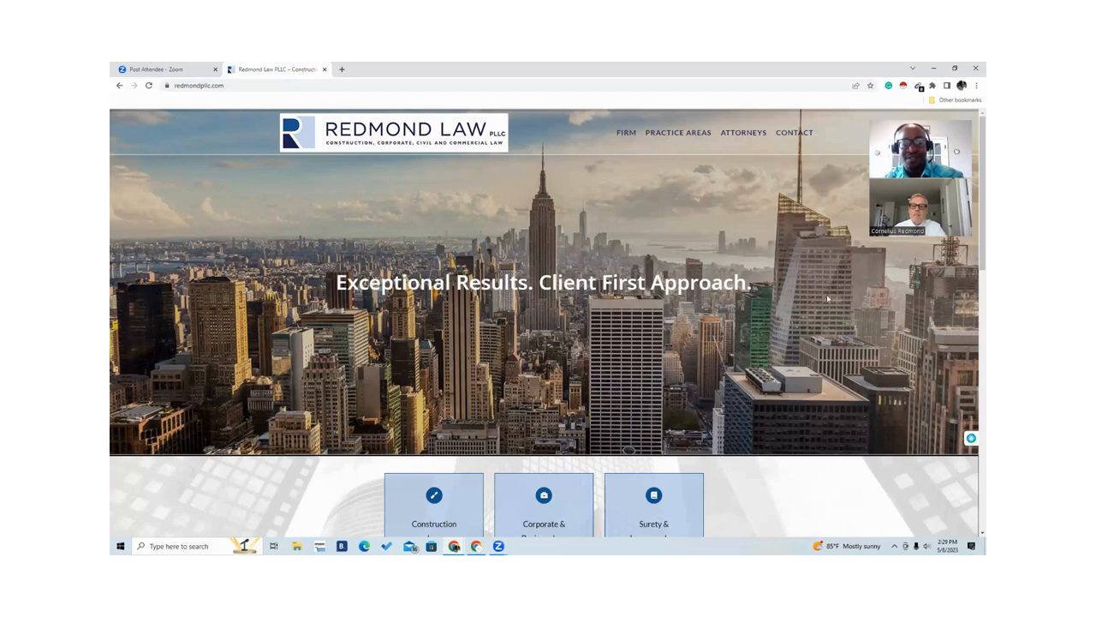
mouse_move(747, 305)
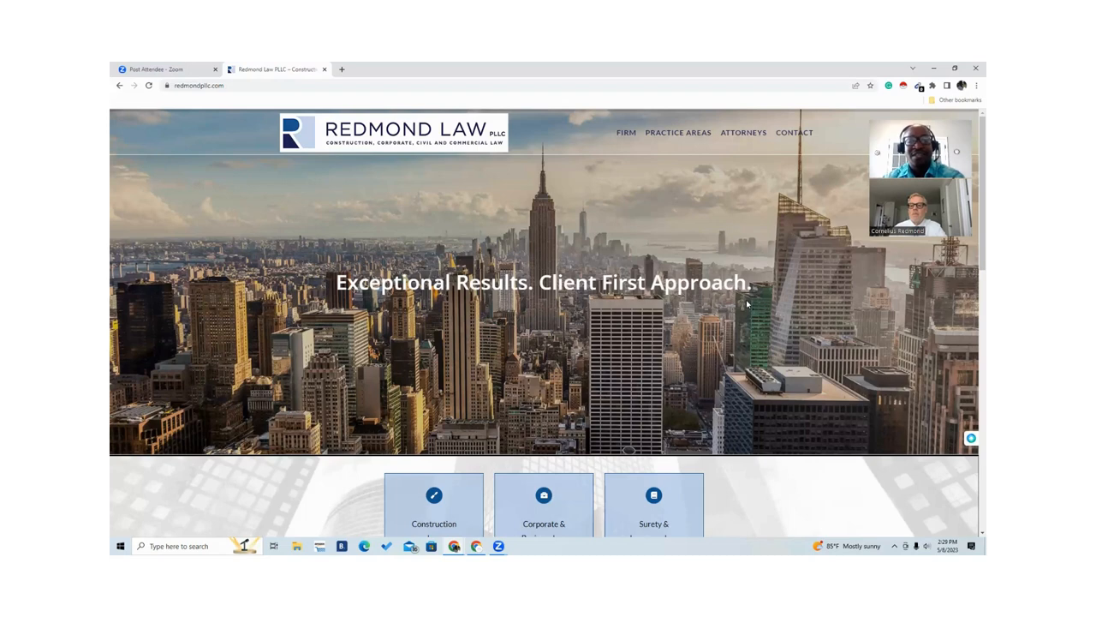
mouse_move(656, 243)
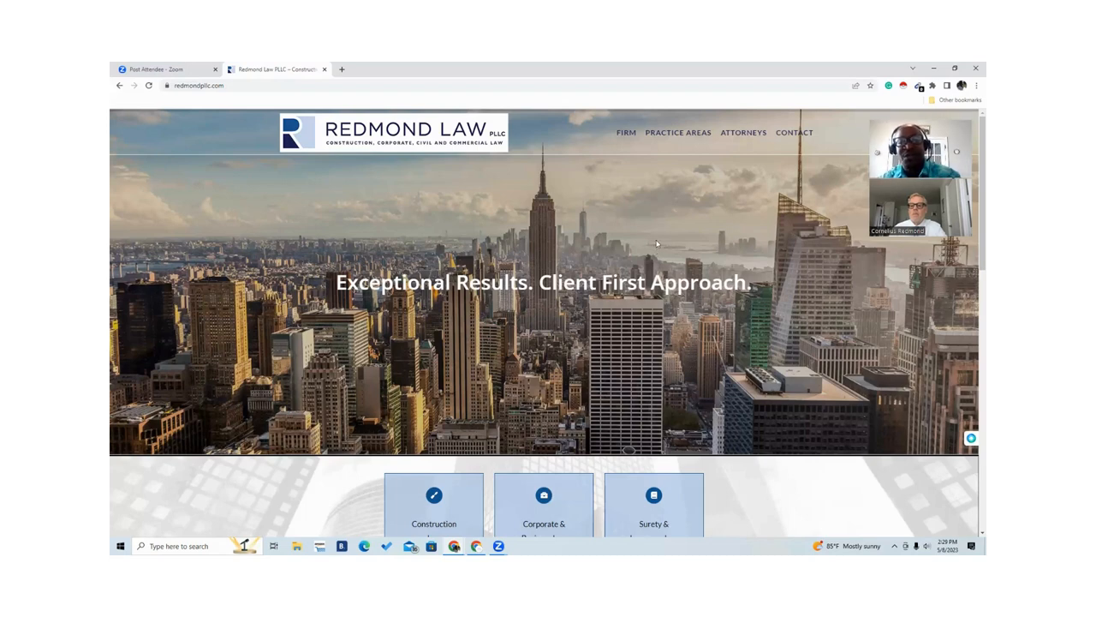
mouse_move(740, 228)
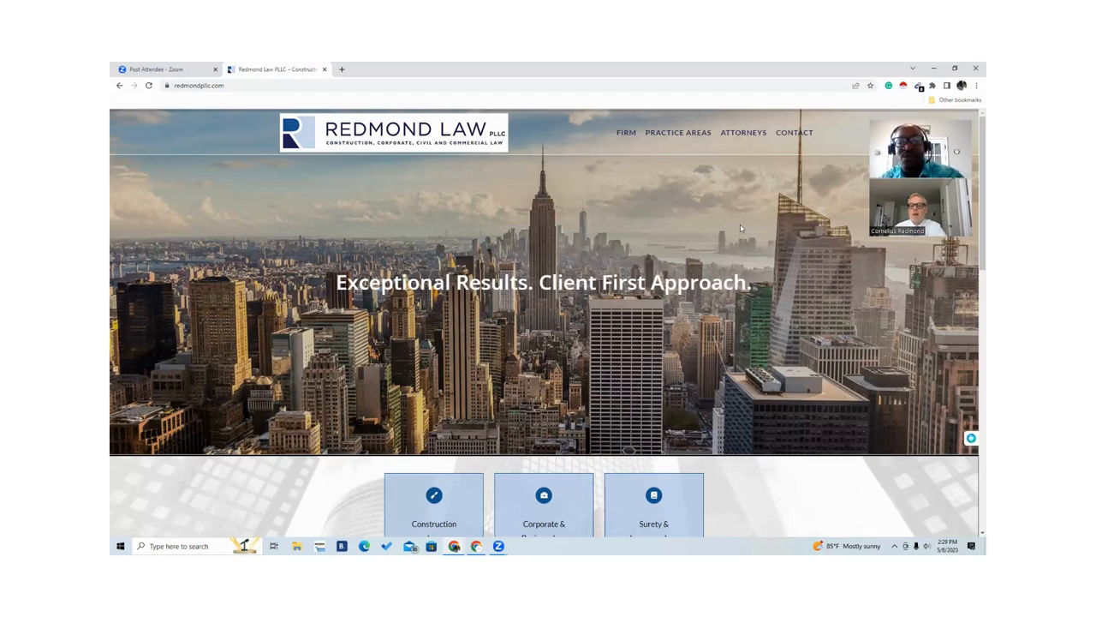